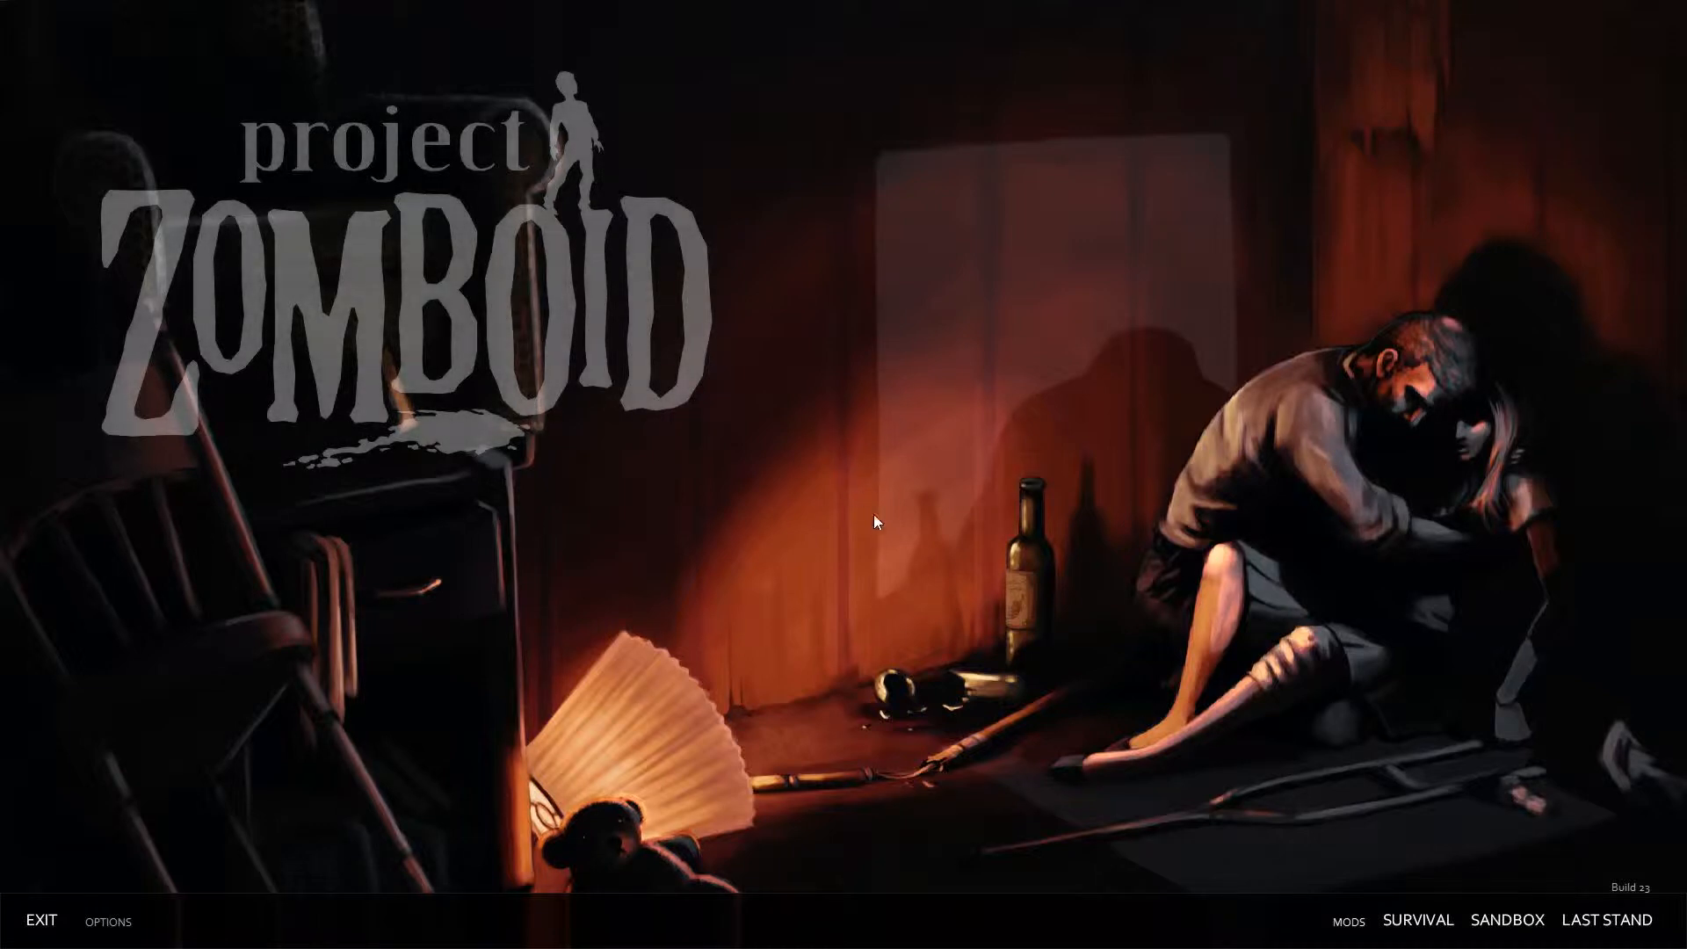
mouse_move(1431, 787)
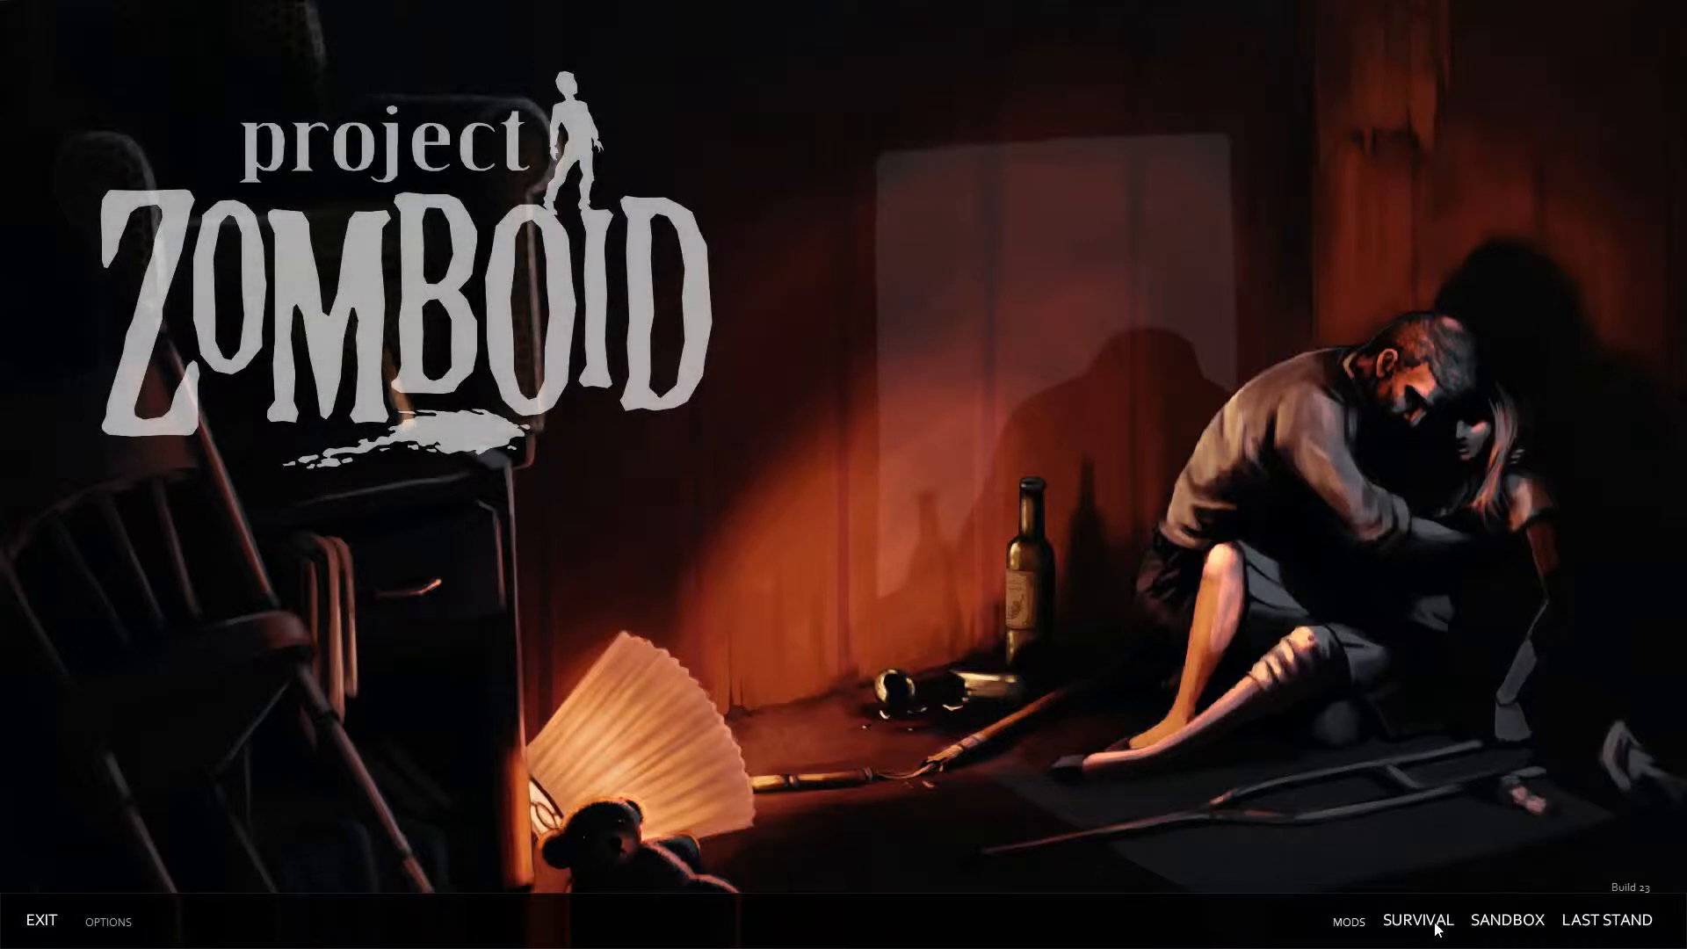
Step: Start a new Survival game from the main menu, reaching character customisation
left_click(1418, 919)
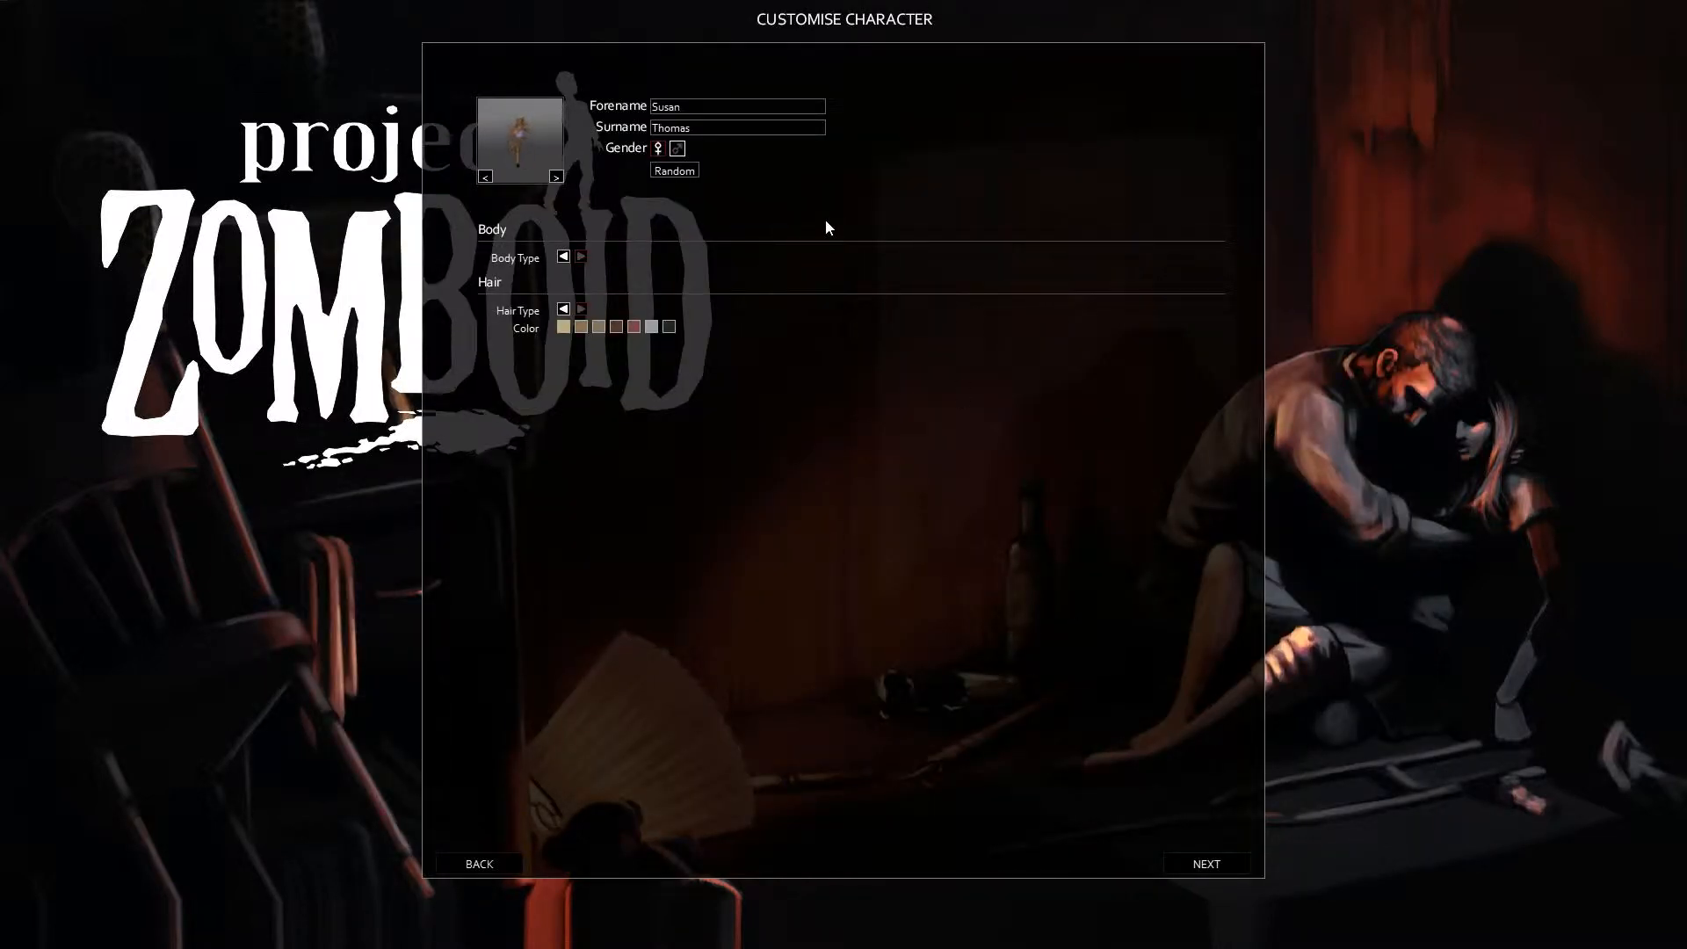
Step: Accept Susan's appearance and move on to the occupation and traits stage
left_click(1204, 862)
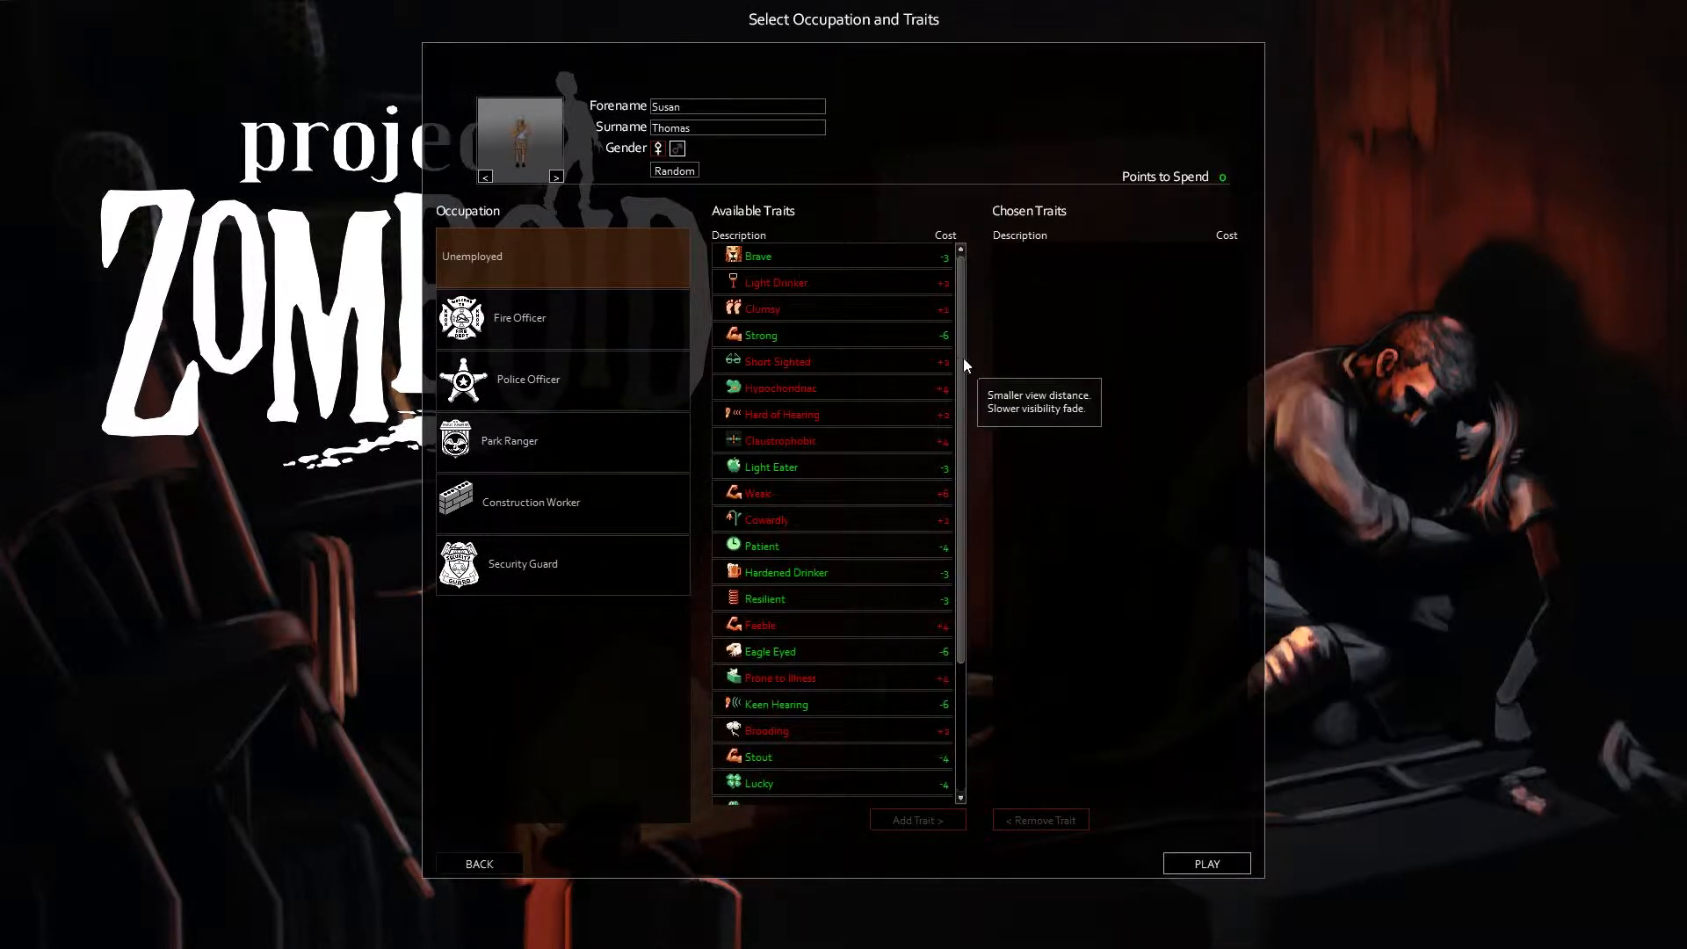
mouse_move(600, 569)
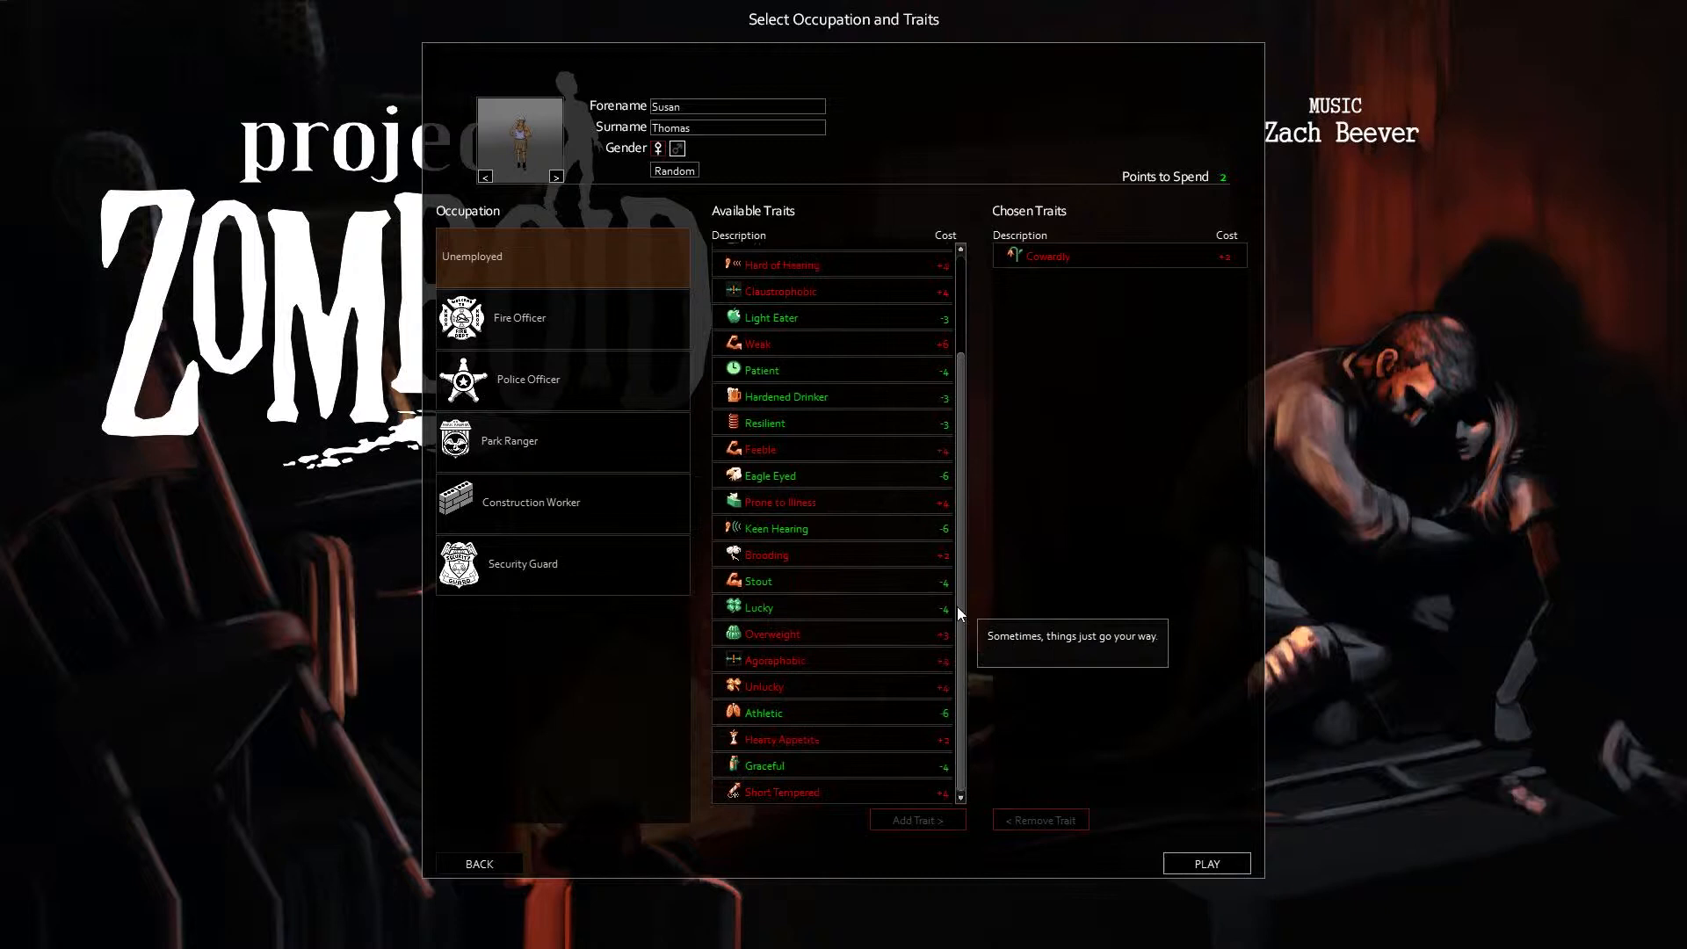
mouse_move(947, 673)
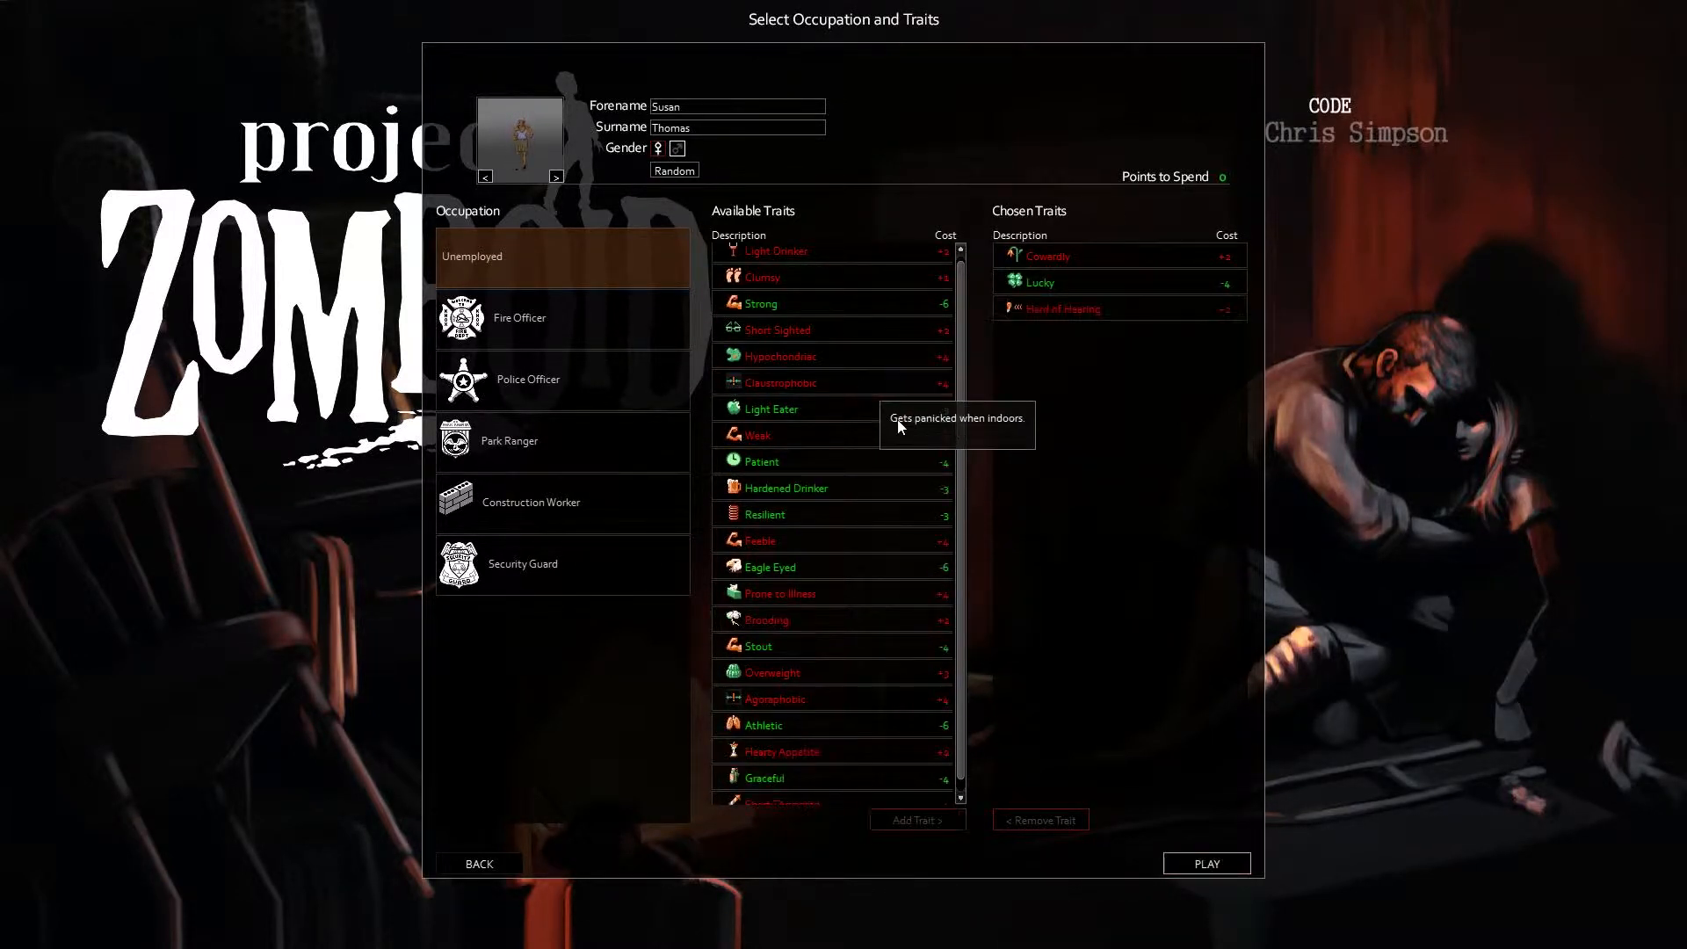
mouse_move(1103, 643)
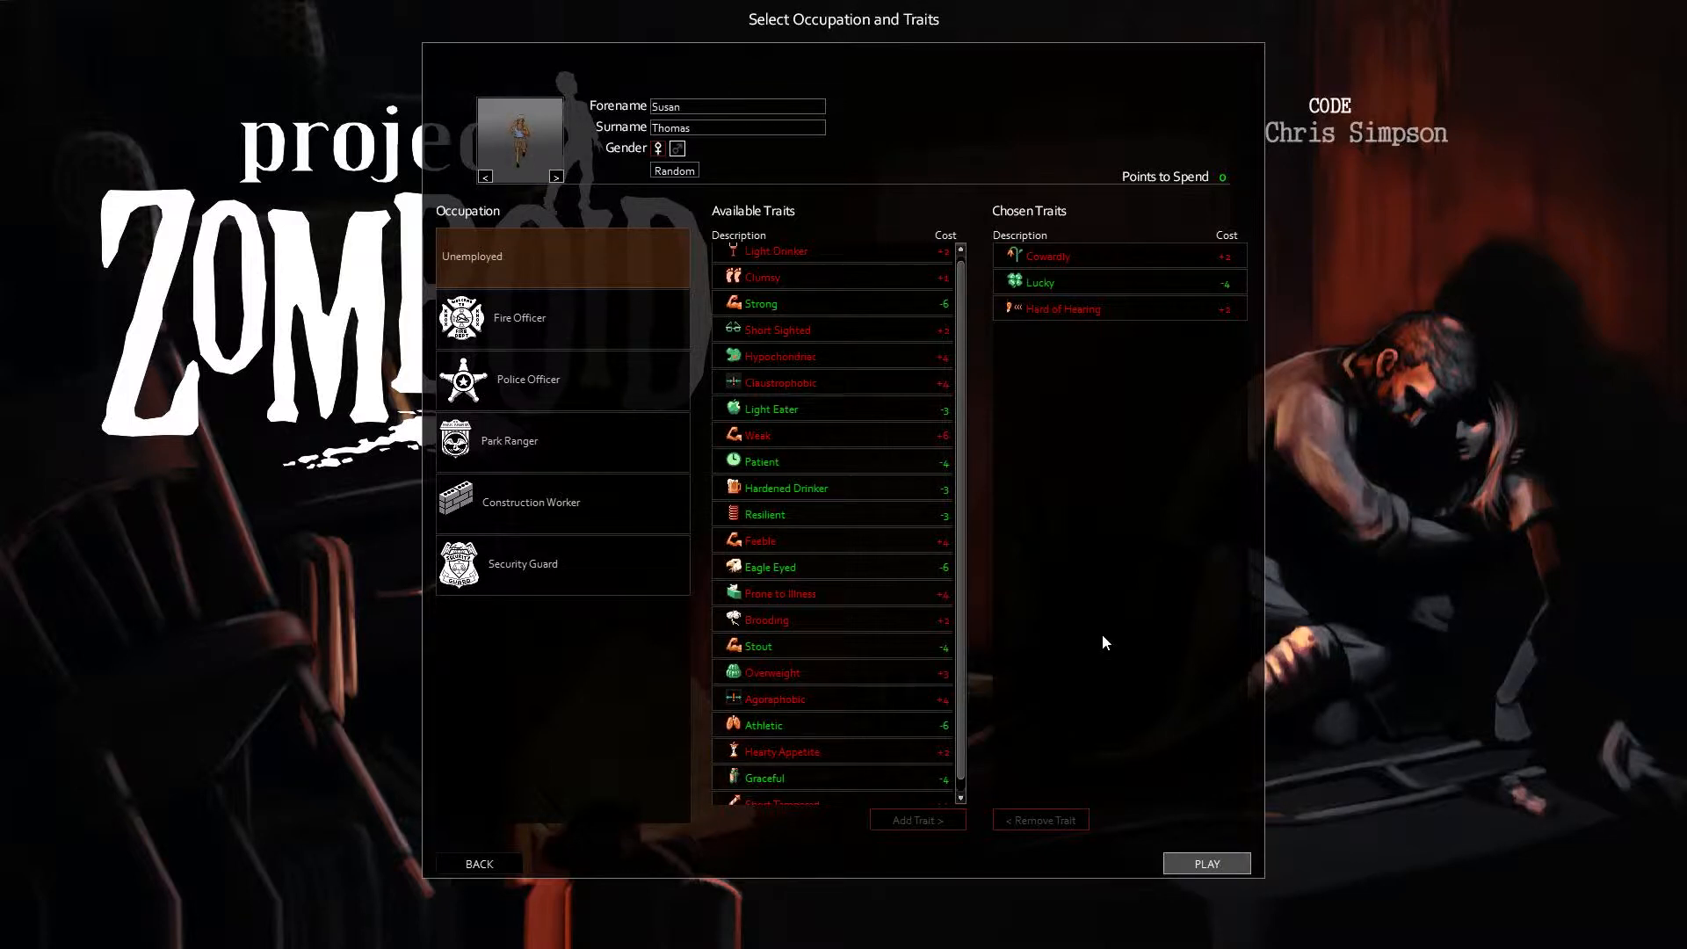
left_click(1205, 862)
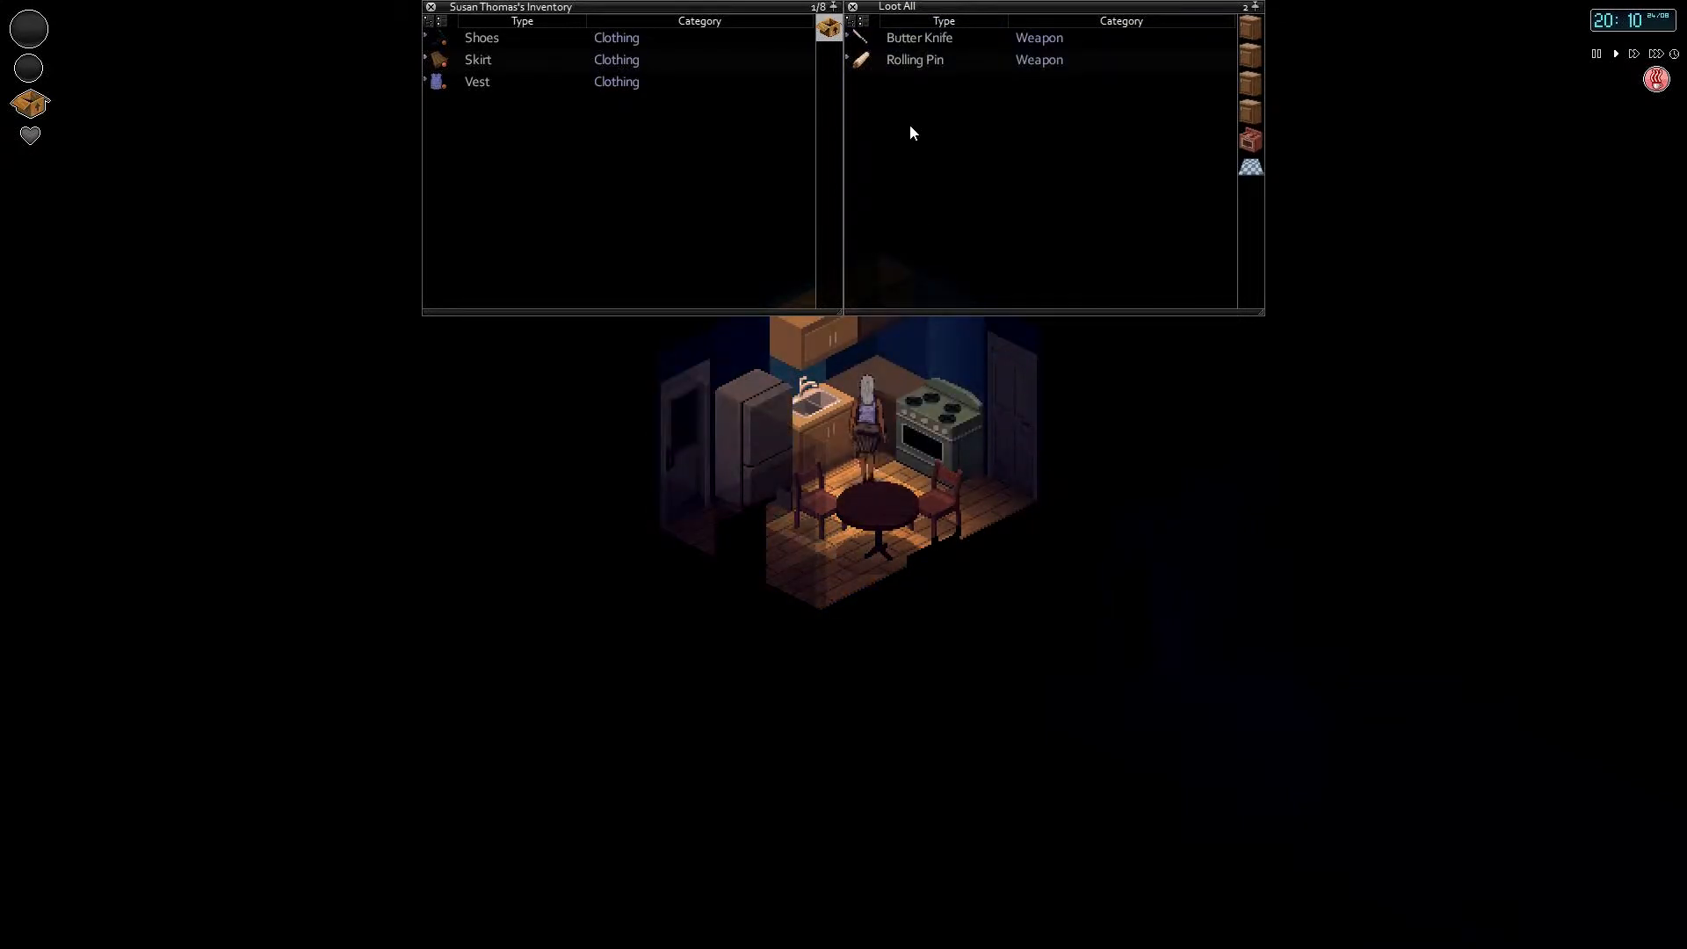
Step: Take the rolling pin from the kitchen container into Susan's inventory
left_click(914, 60)
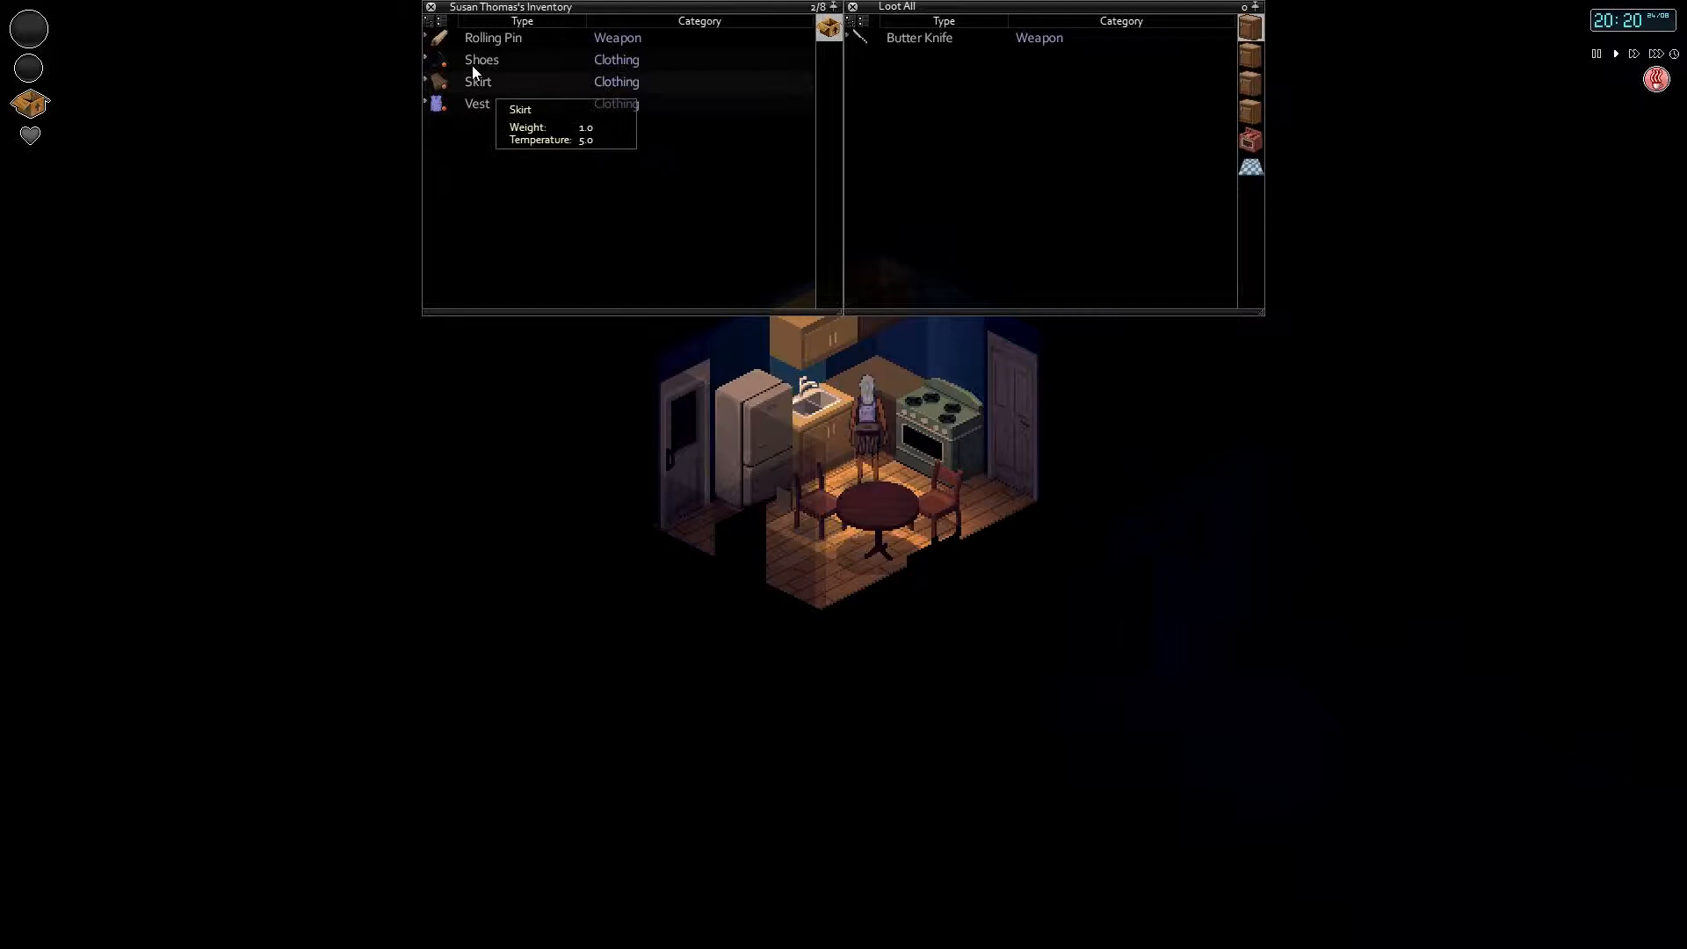
left_click(492, 37)
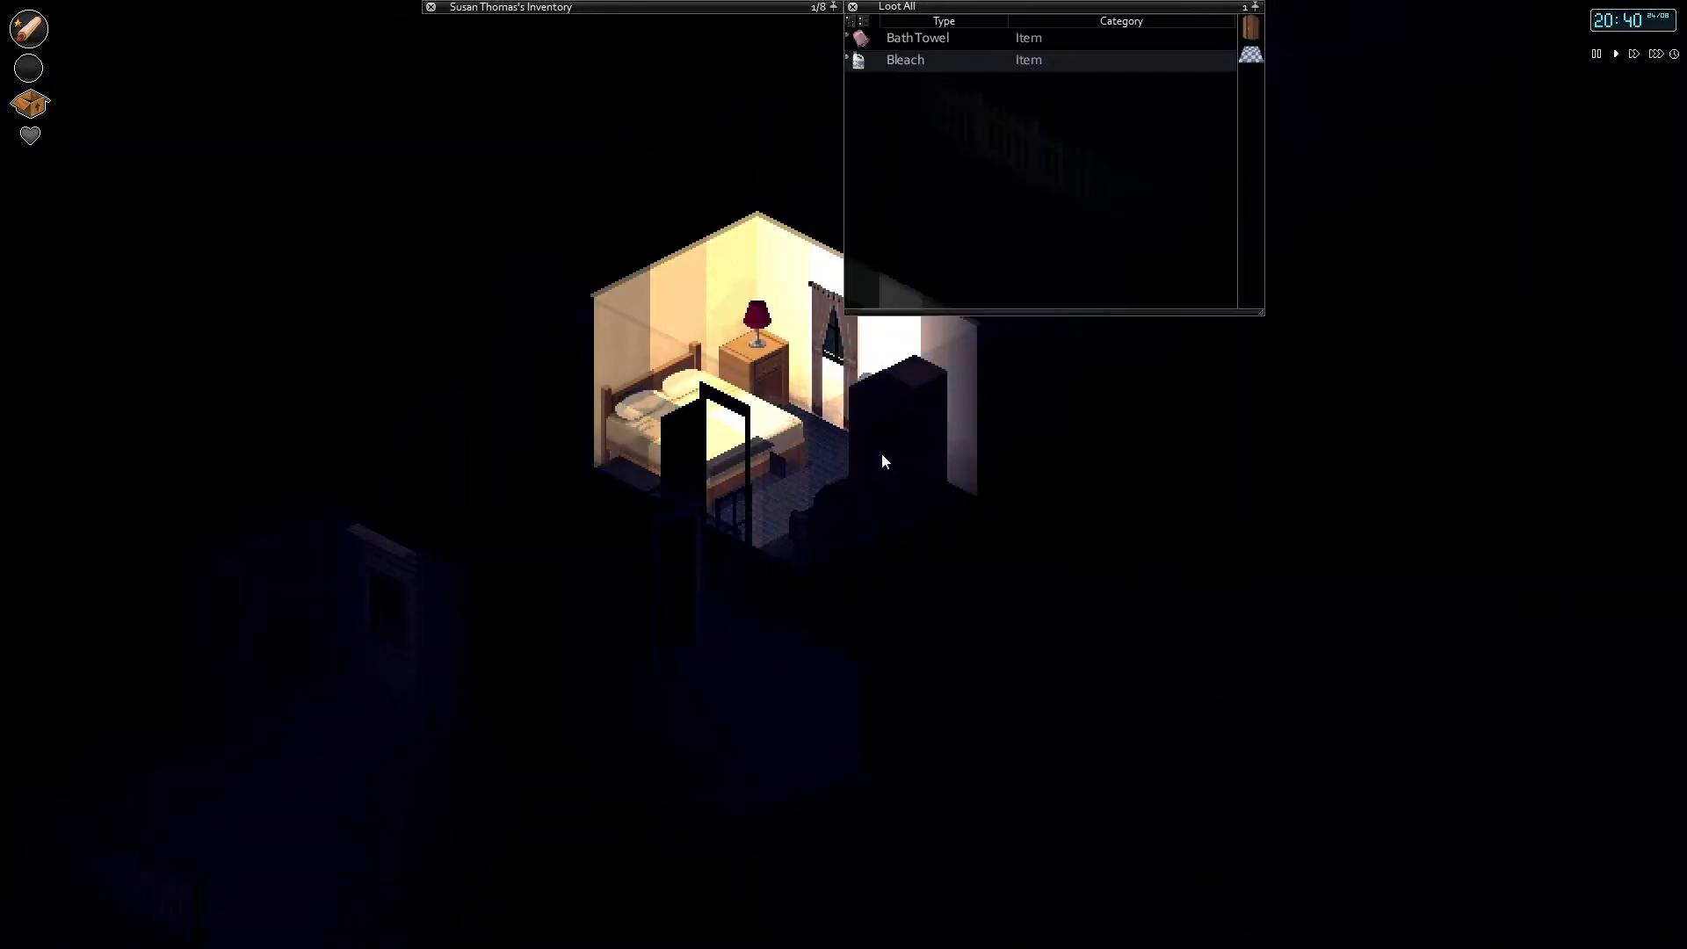
mouse_move(956, 74)
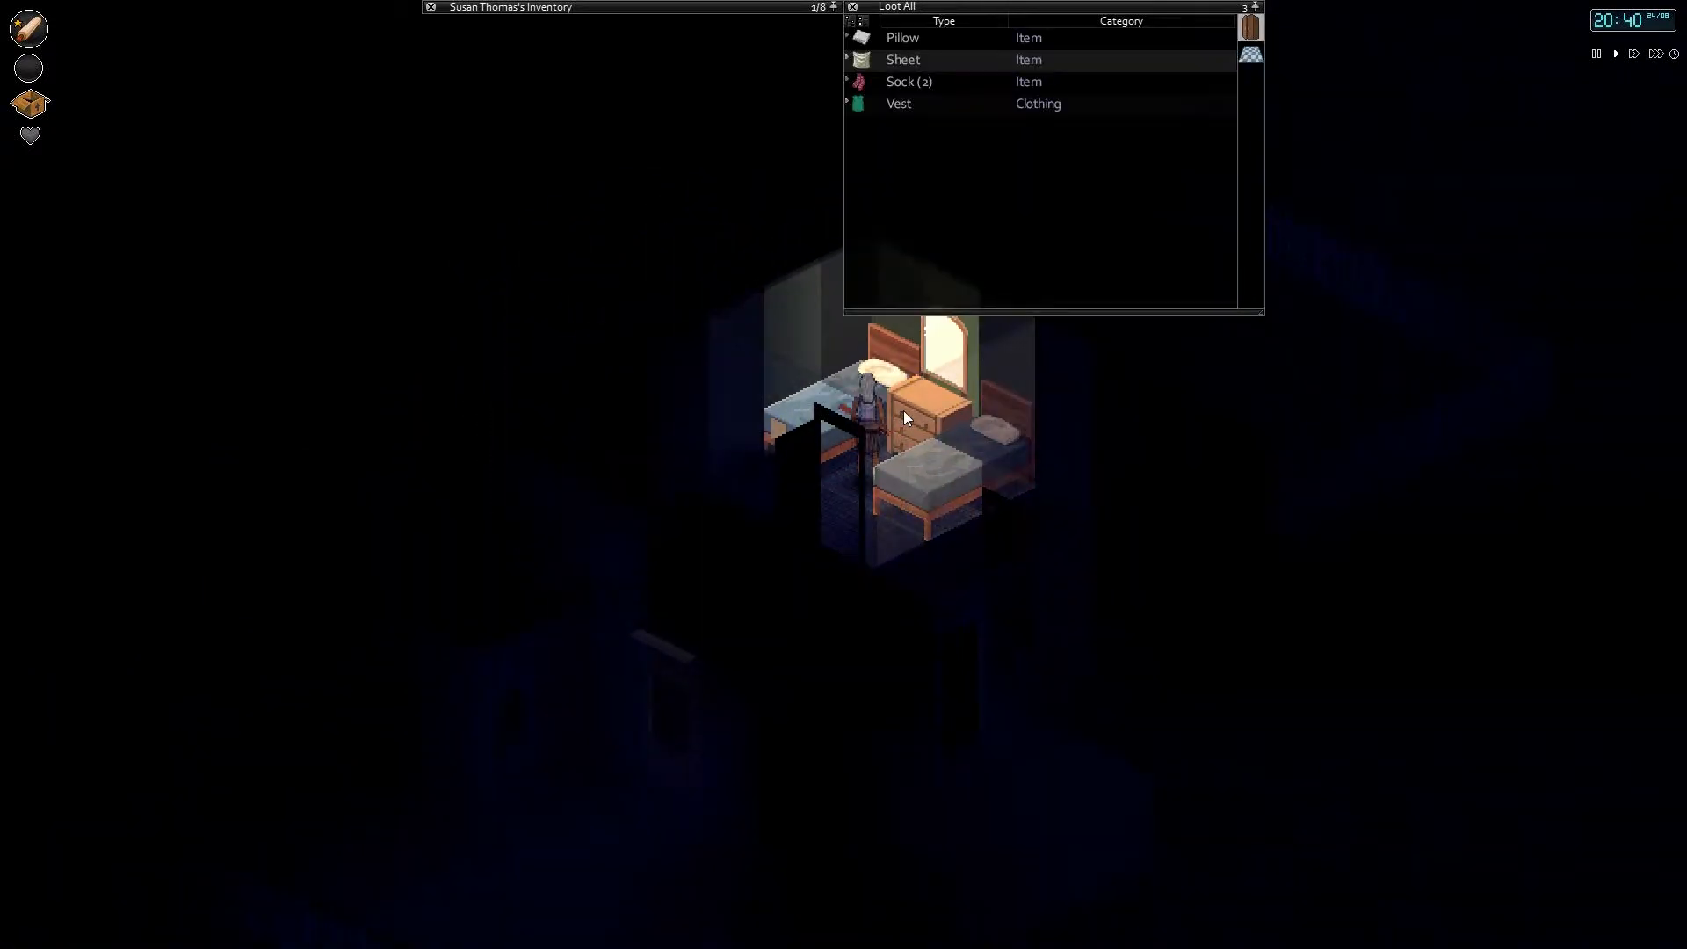
Step: Choose an action for the sheet found in the bedroom container via its context menu
right_click(903, 60)
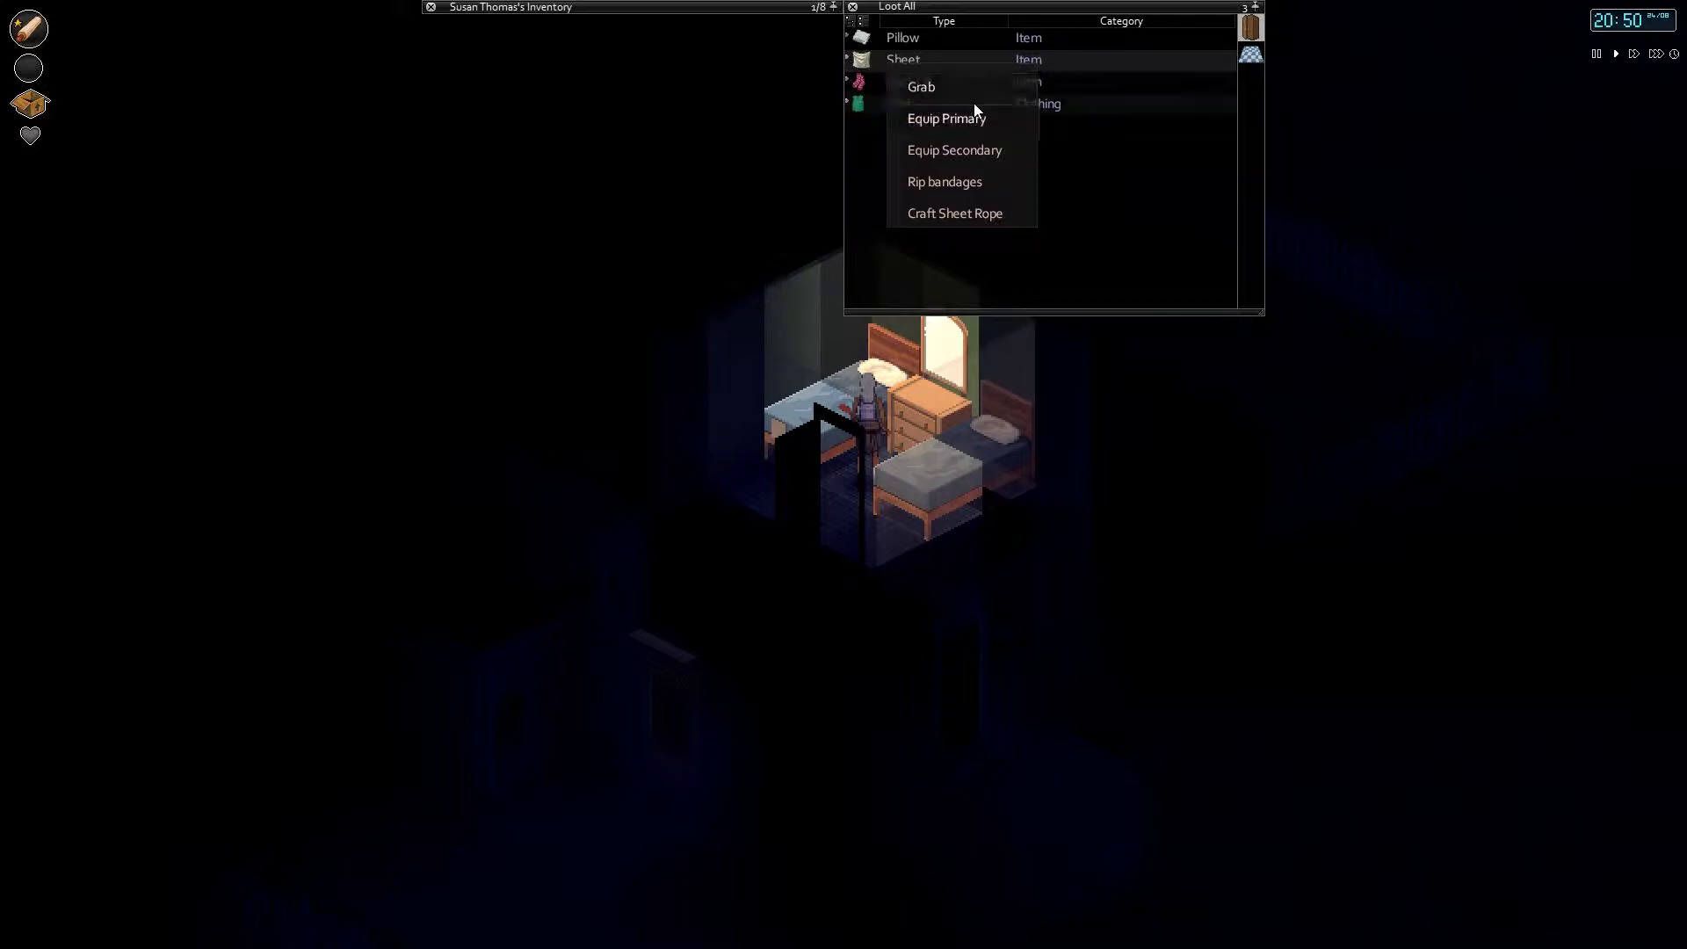
left_click(920, 86)
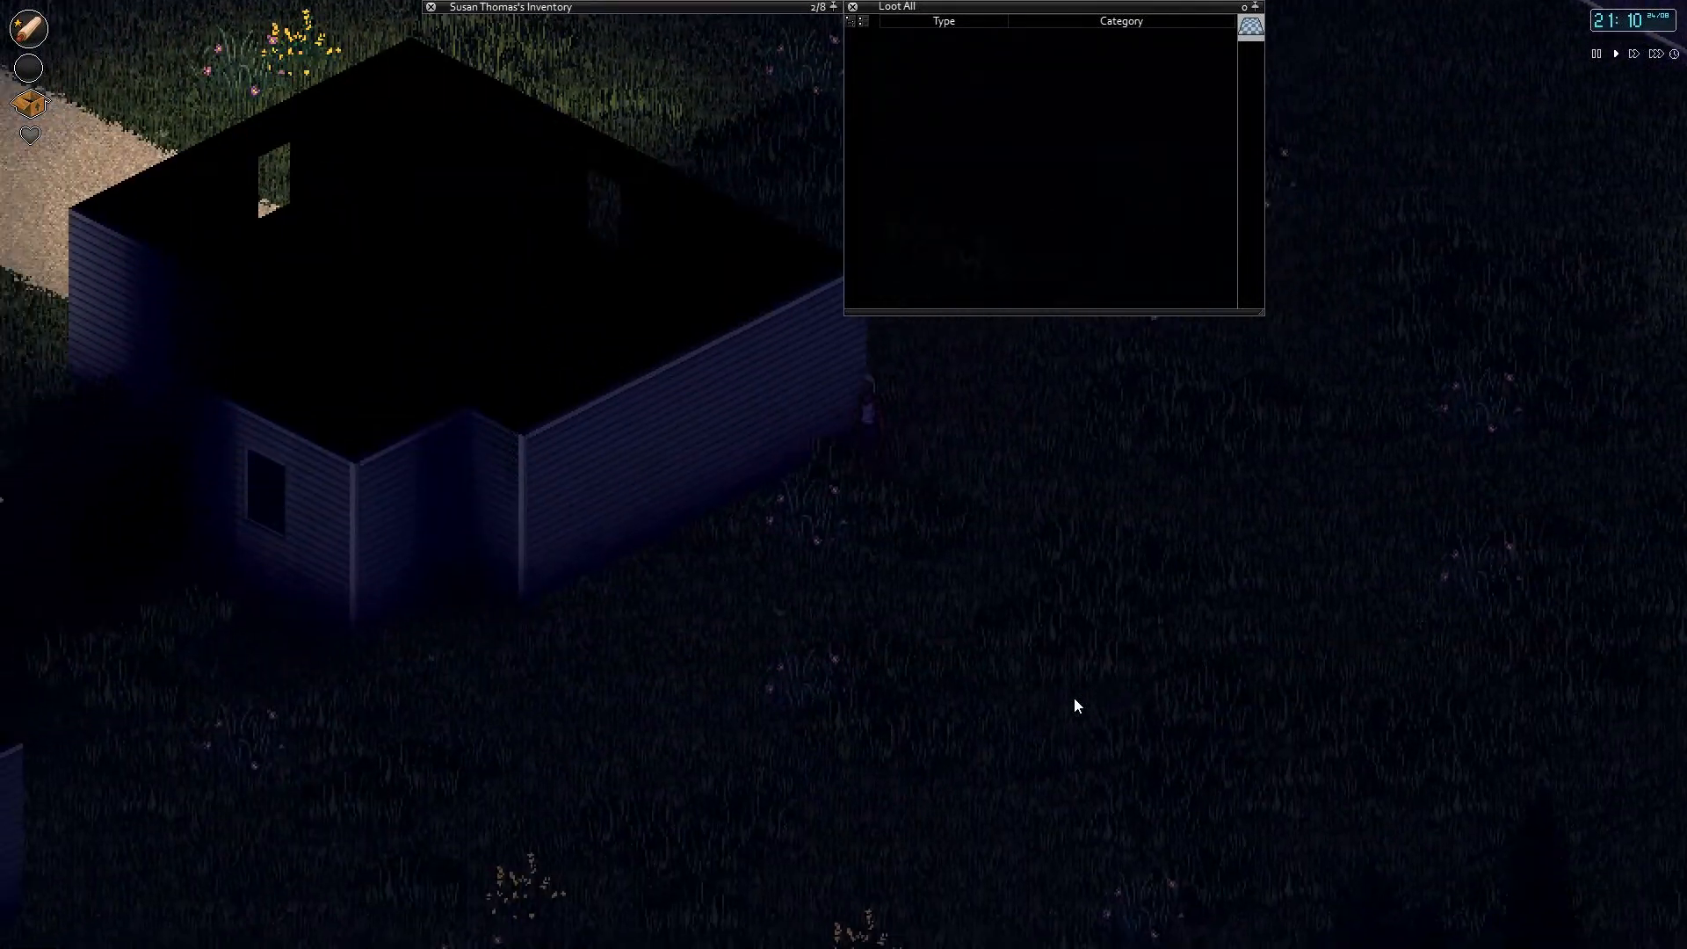
Step: Scroll the view while standing outside the house with nothing to loot
scroll("down", 3)
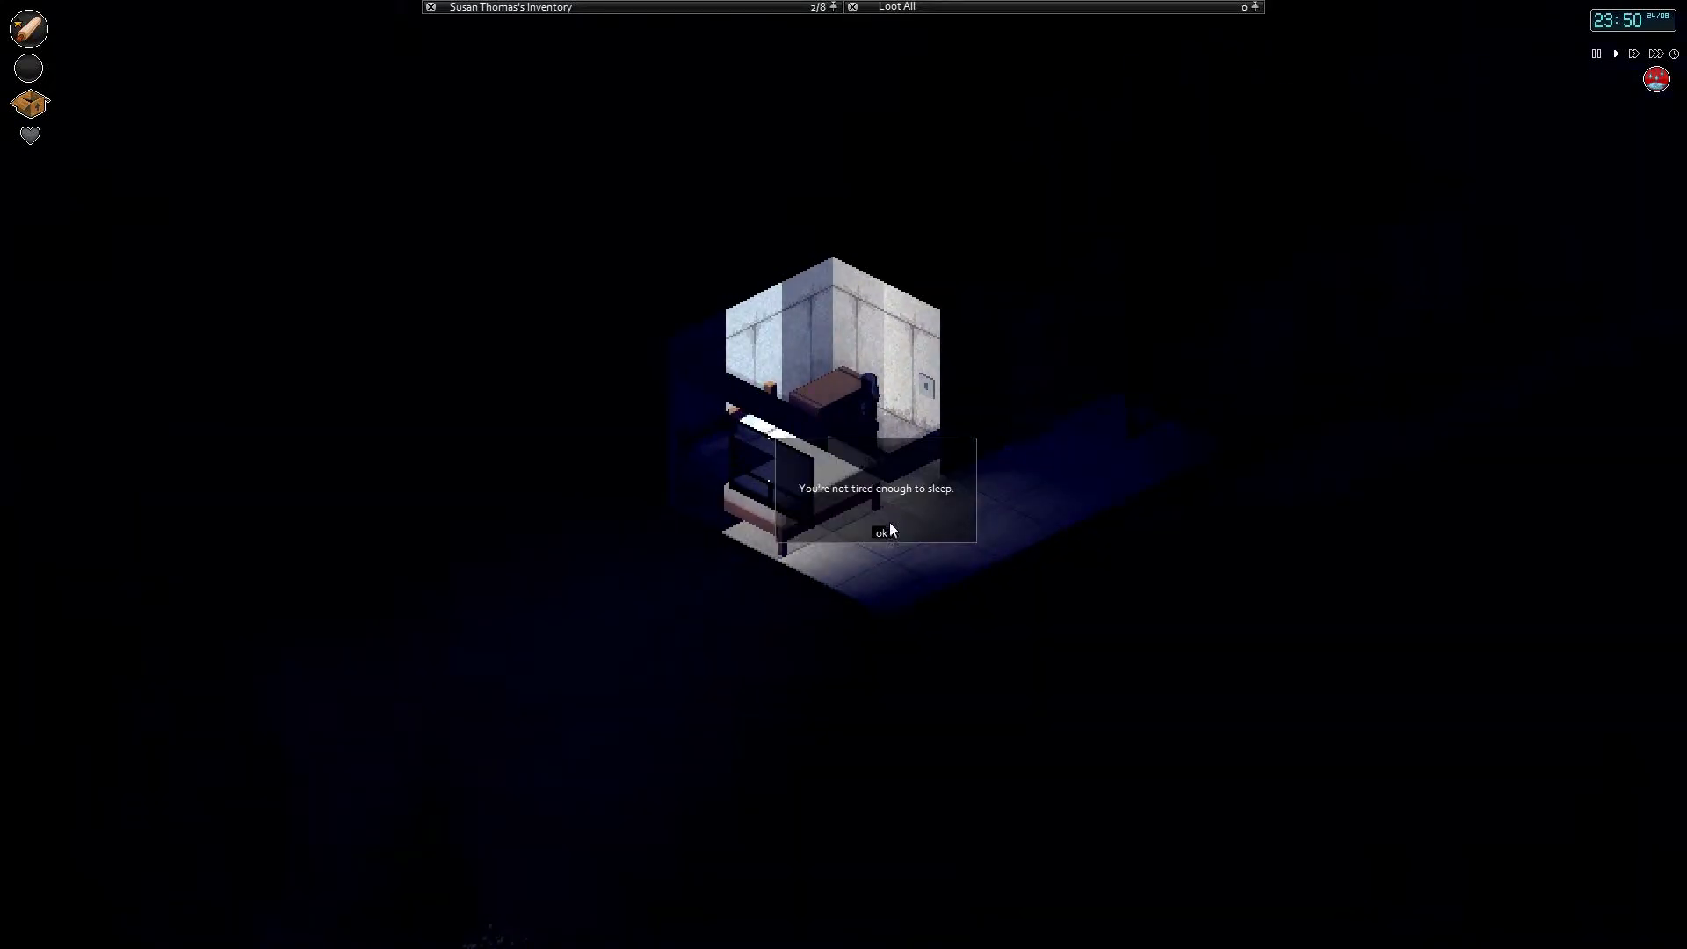
Step: Dismiss the sleep warning and act on the apple in the kitchen fridge
left_click(880, 530)
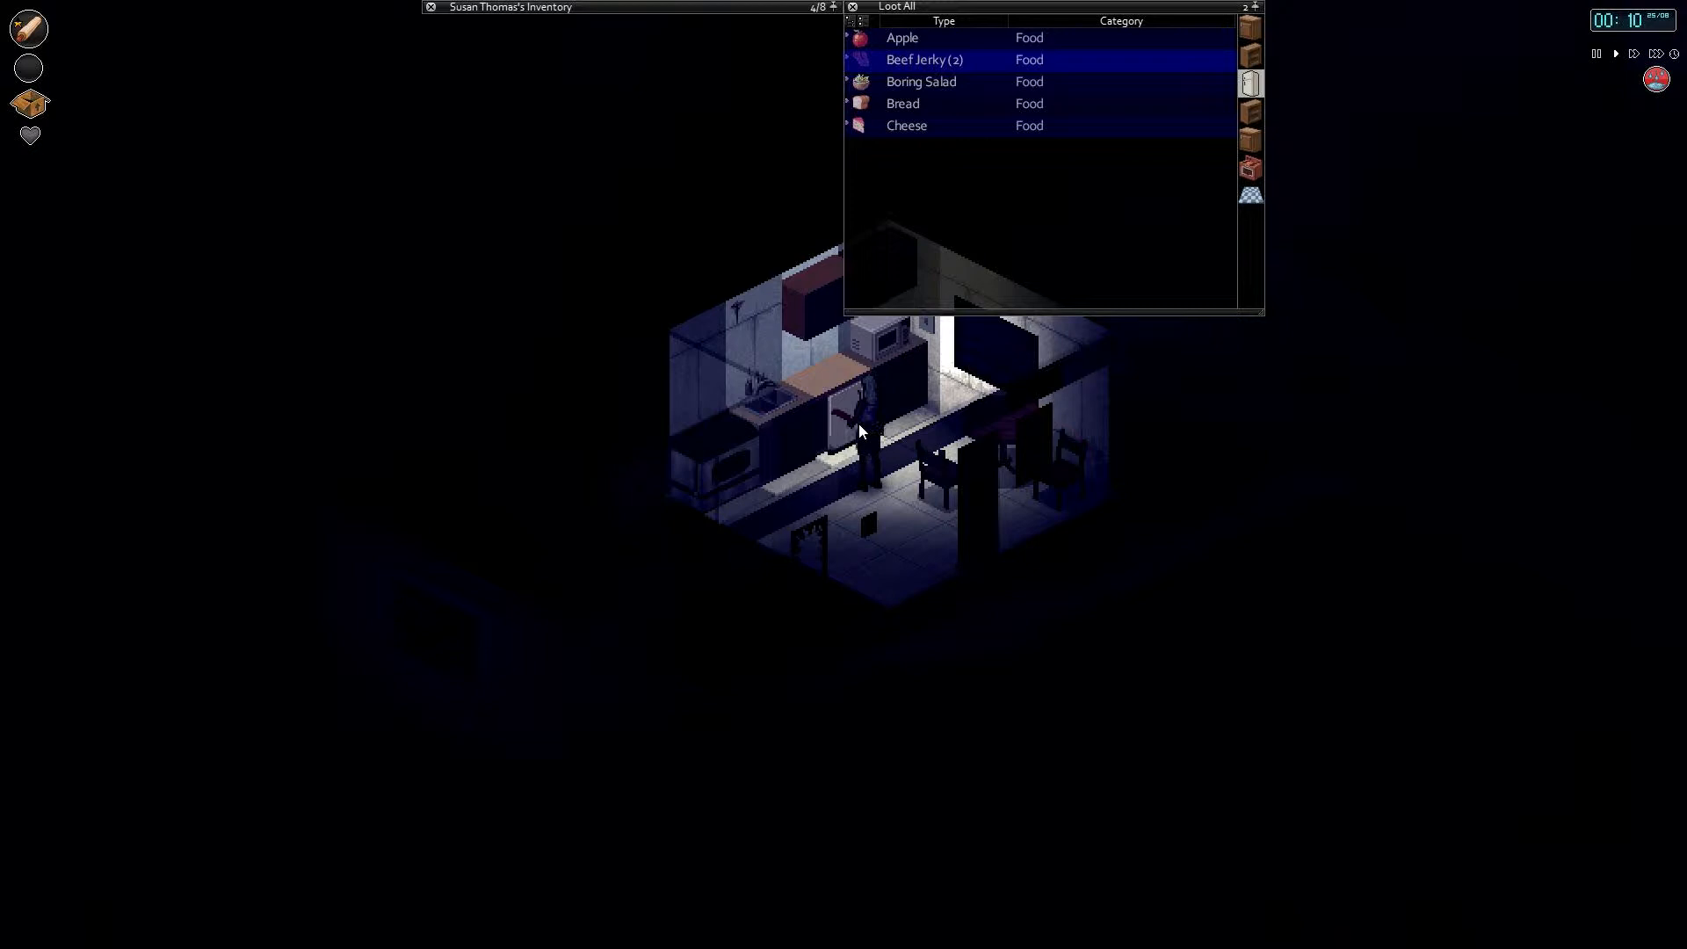
right_click(902, 37)
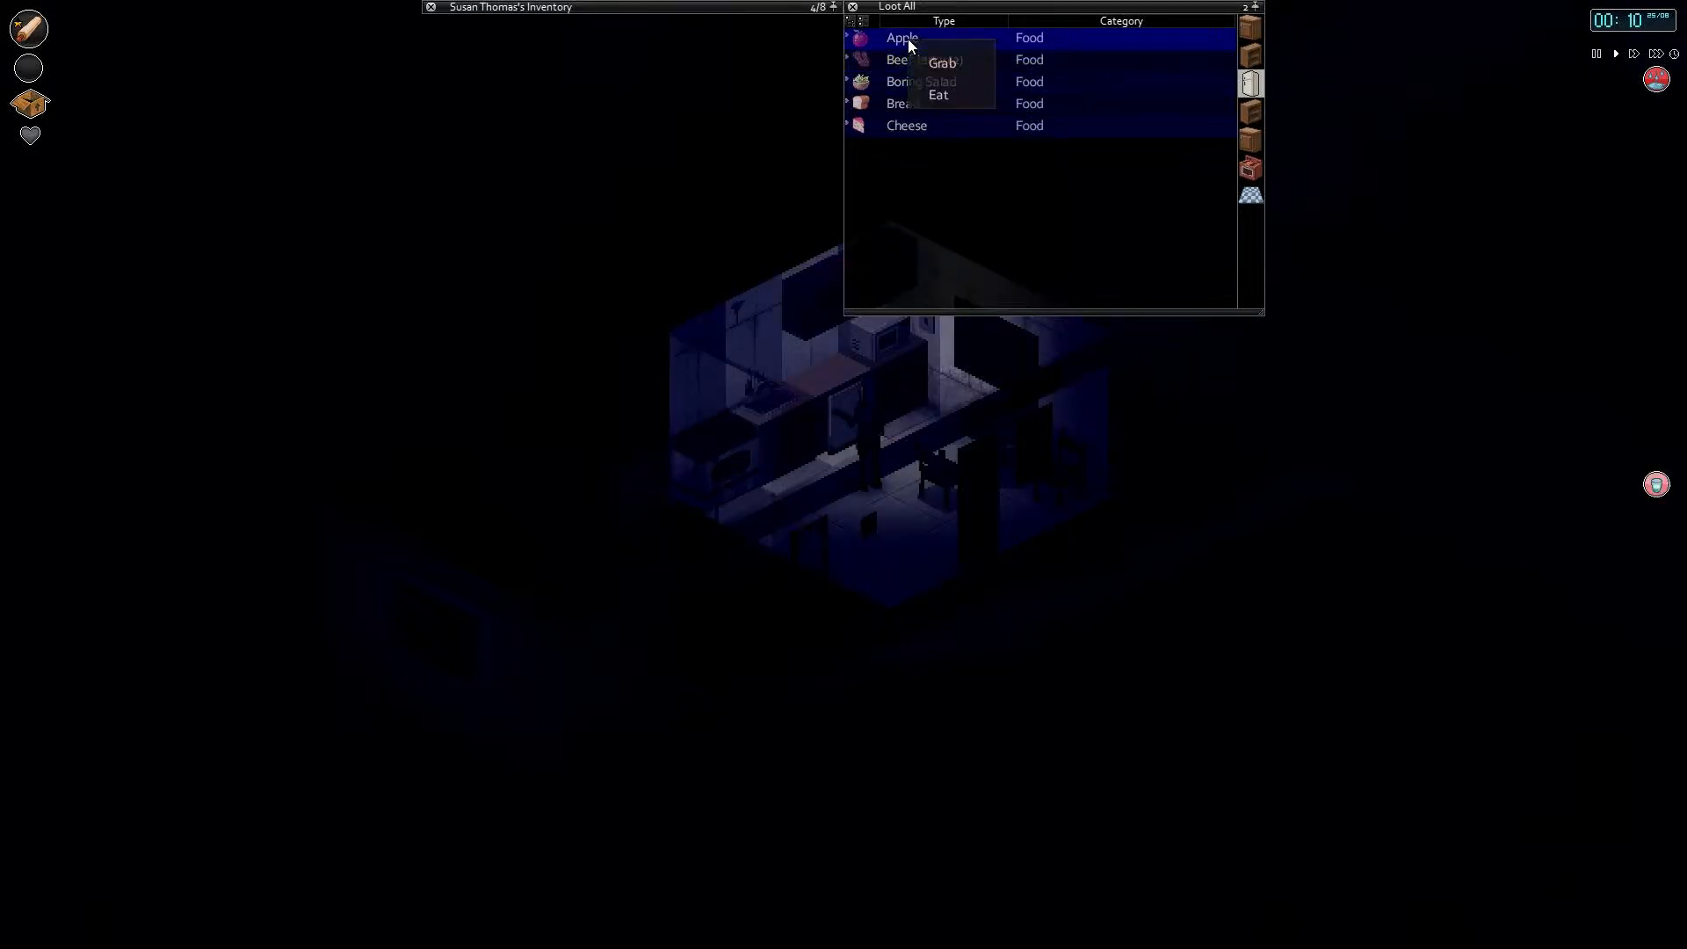
left_click(936, 95)
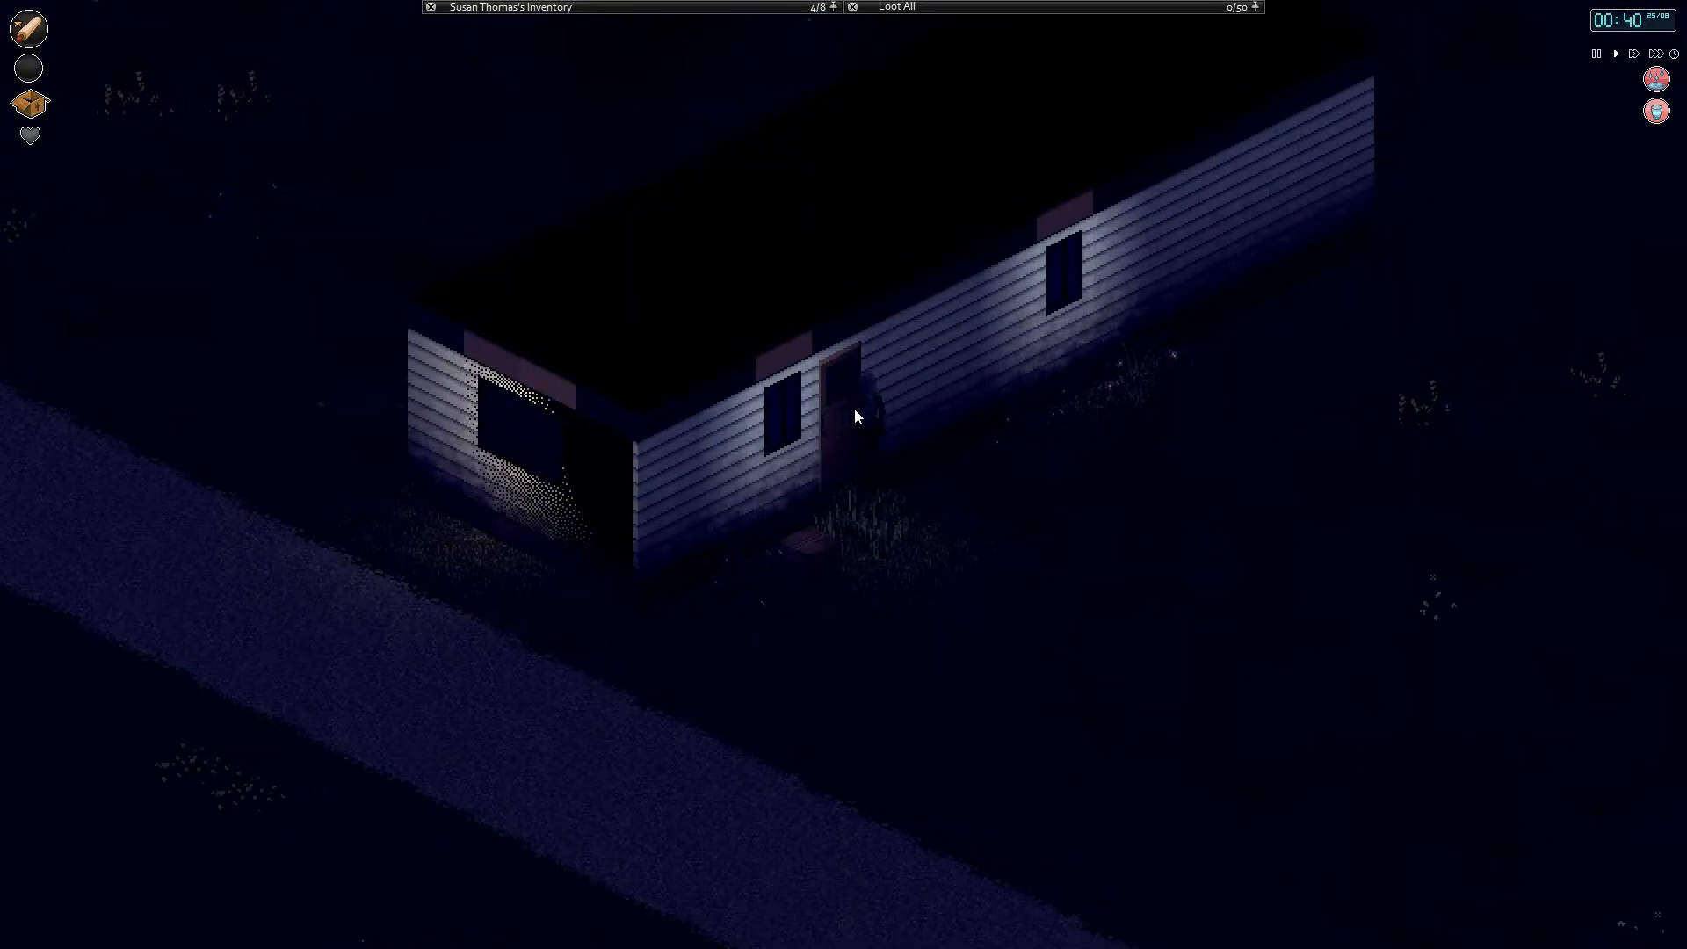
Step: Bring up the actions for the trailer home's front door
right_click(856, 418)
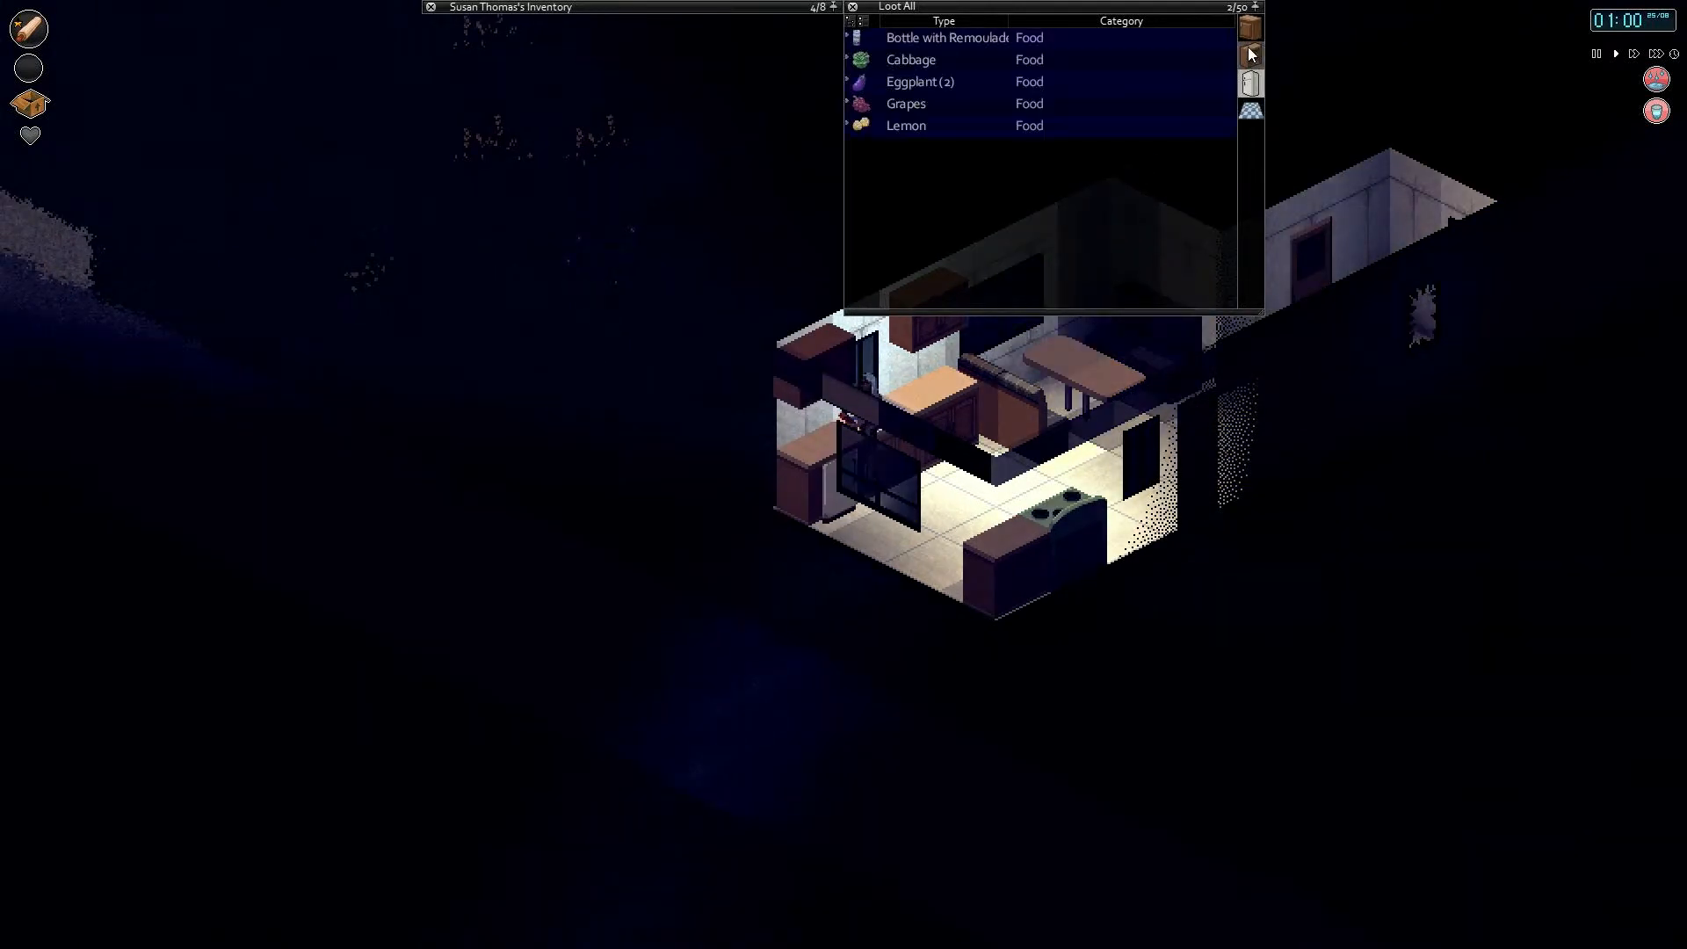
mouse_move(947, 36)
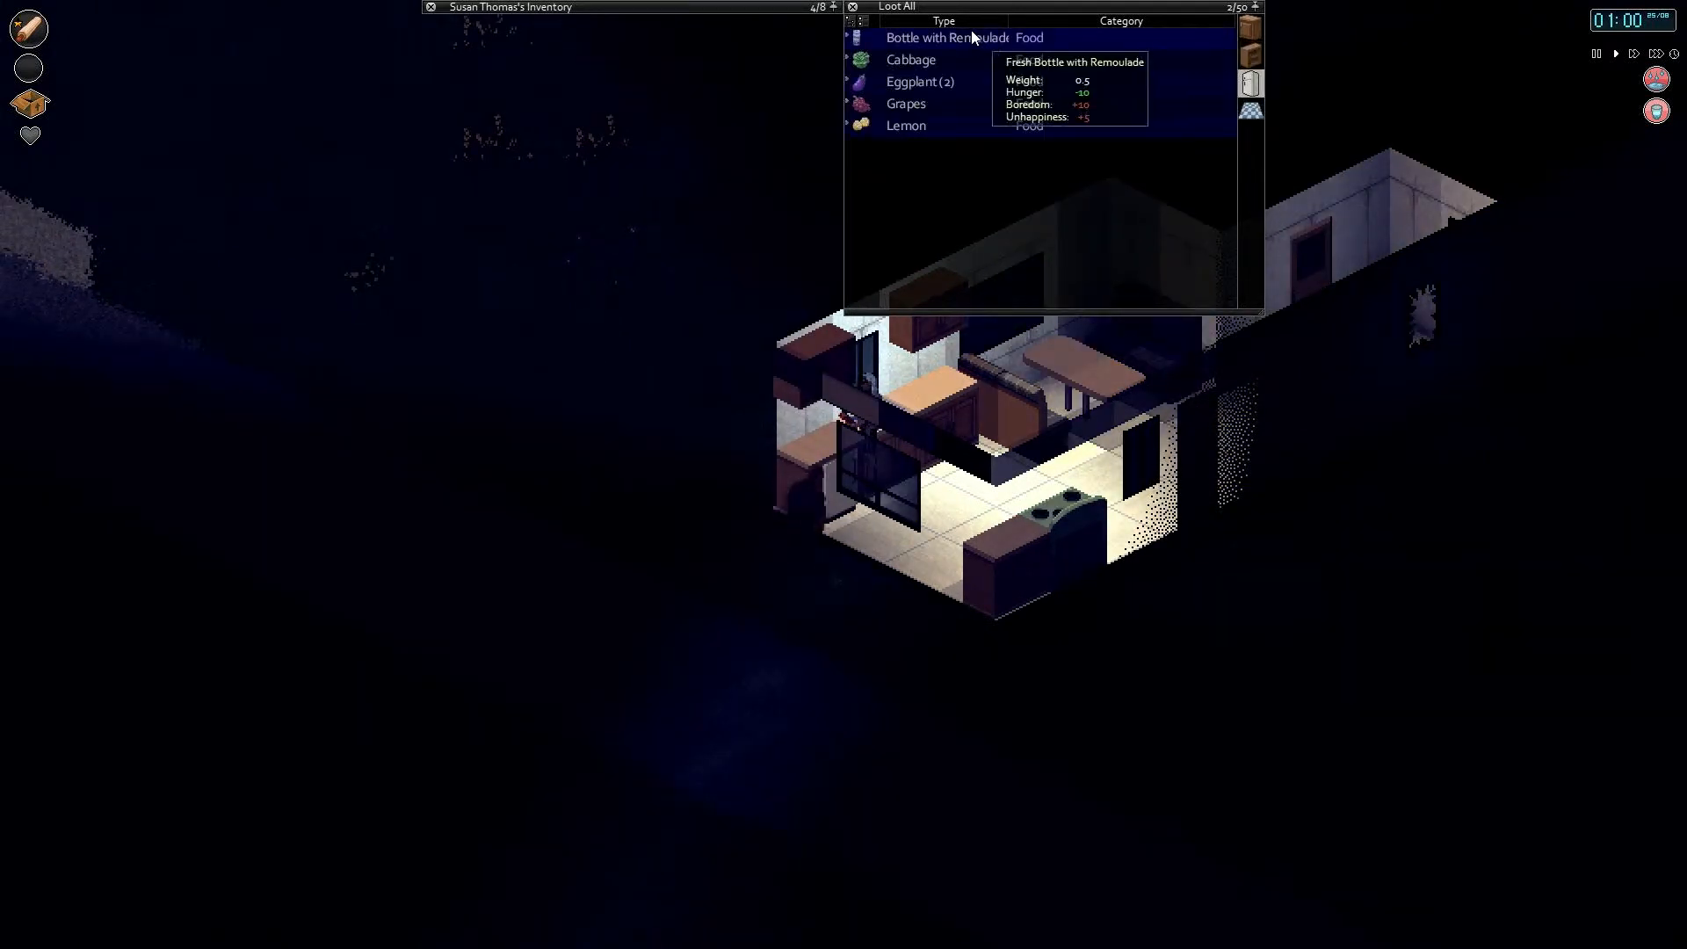
Step: Eat the Bottle with Remoulade from the trailer fridge and move to the next container
right_click(947, 37)
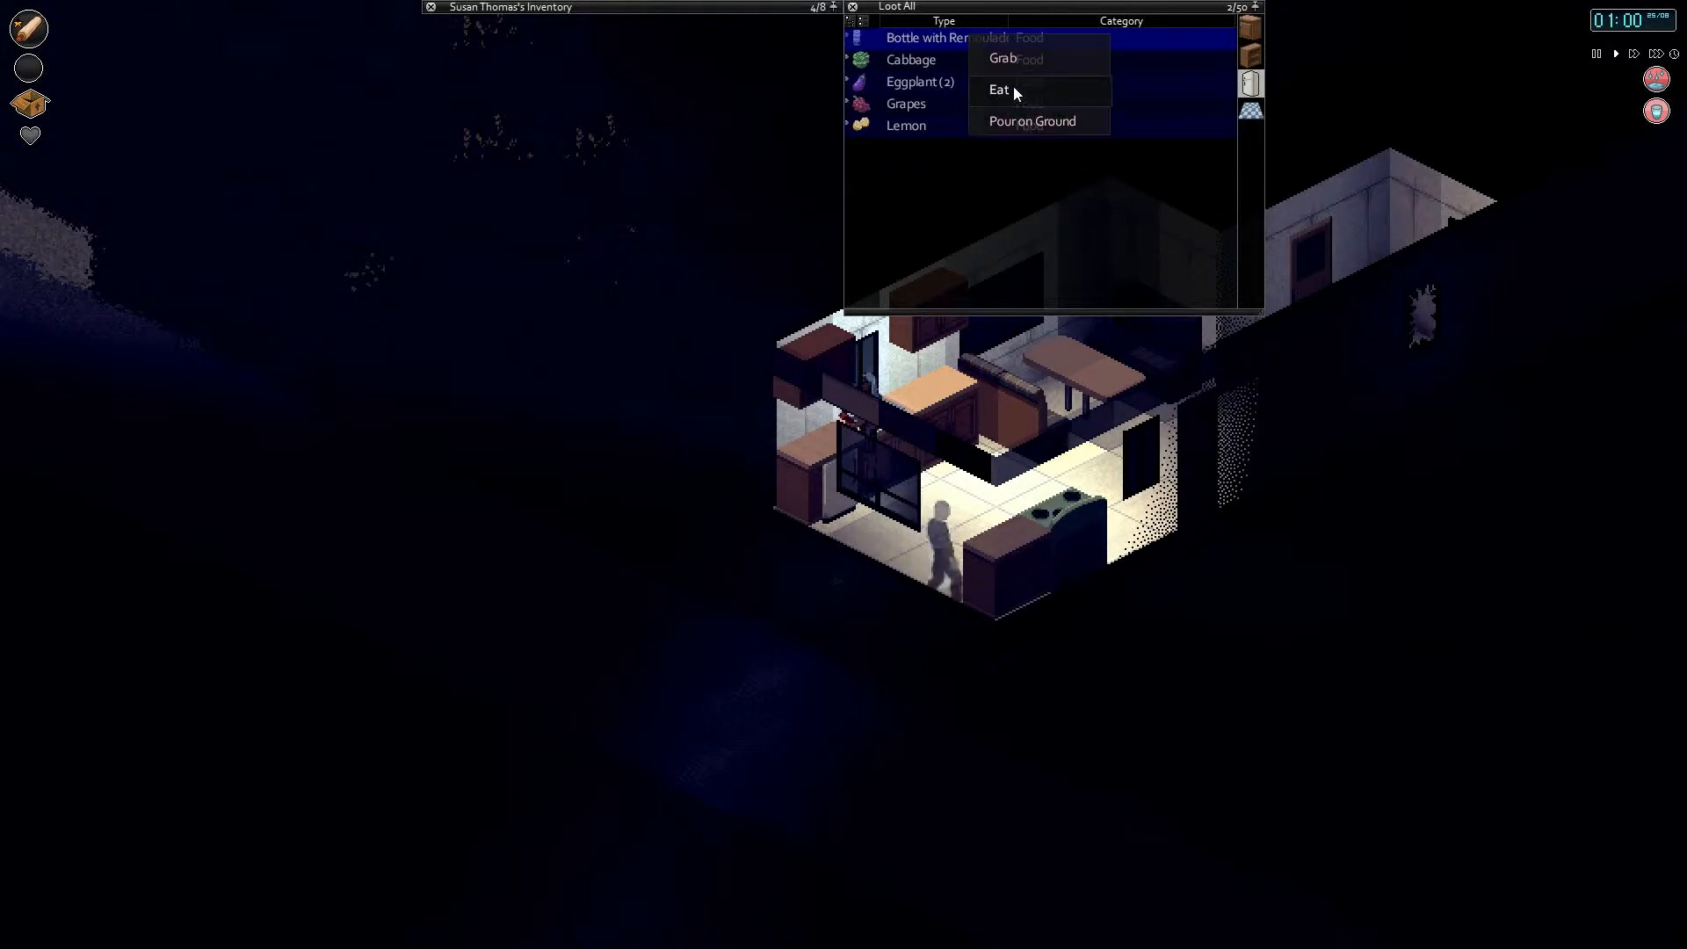
left_click(997, 88)
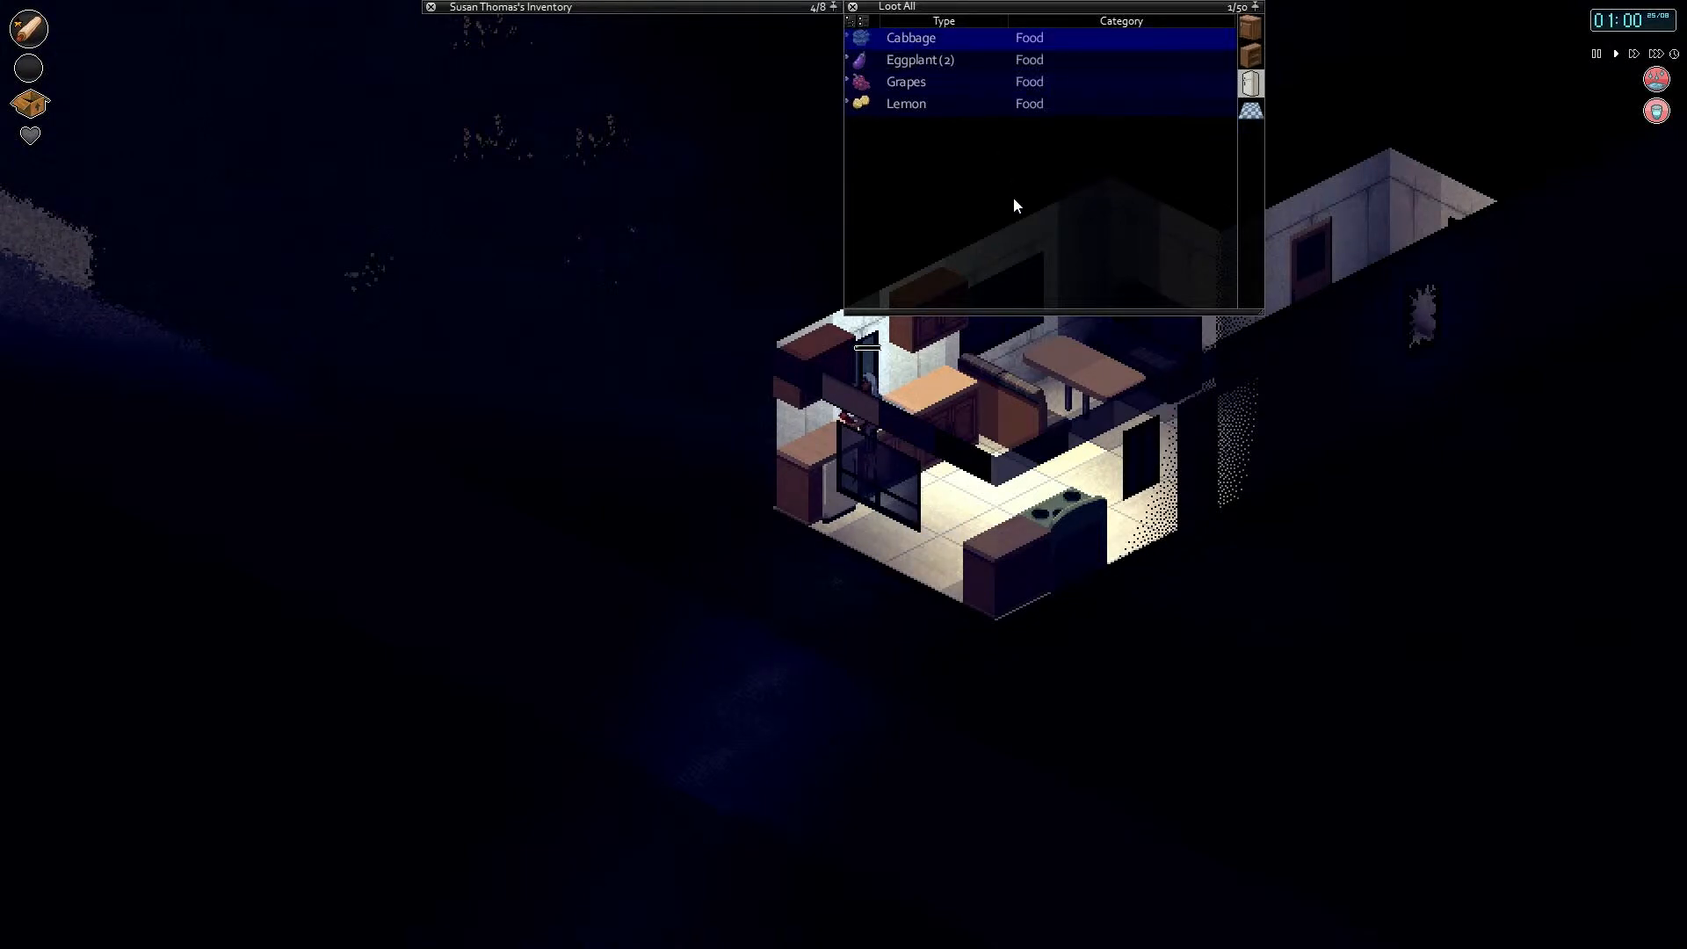
left_click(896, 7)
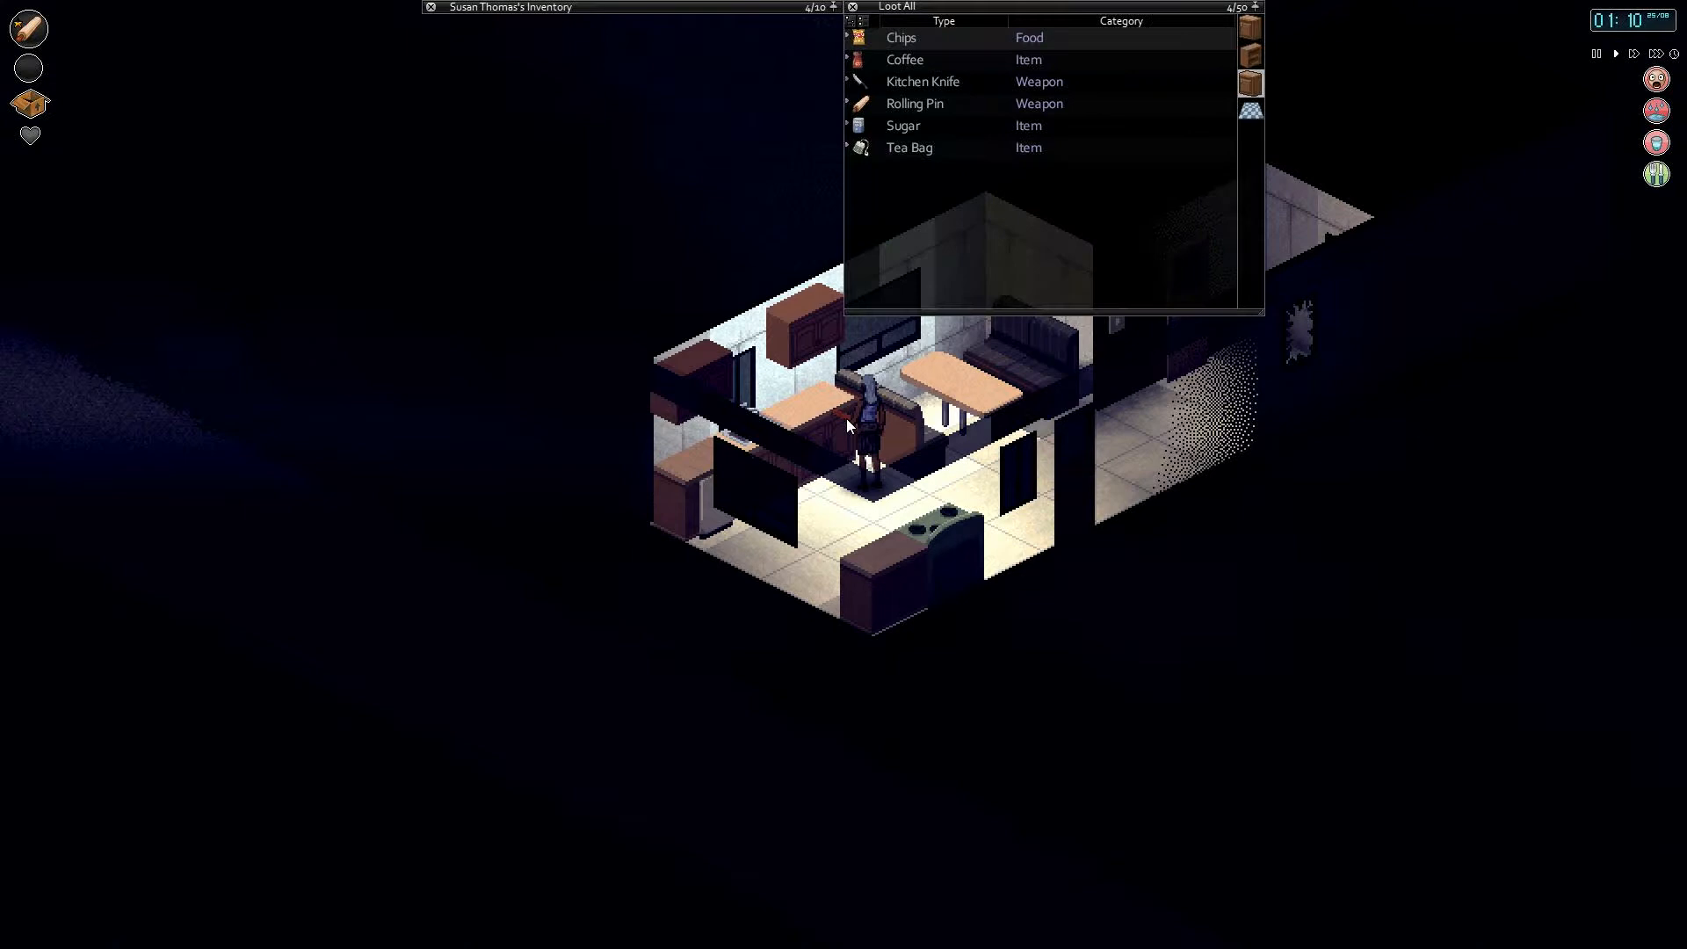
Step: Grab the kitchen knife from the counter
right_click(922, 81)
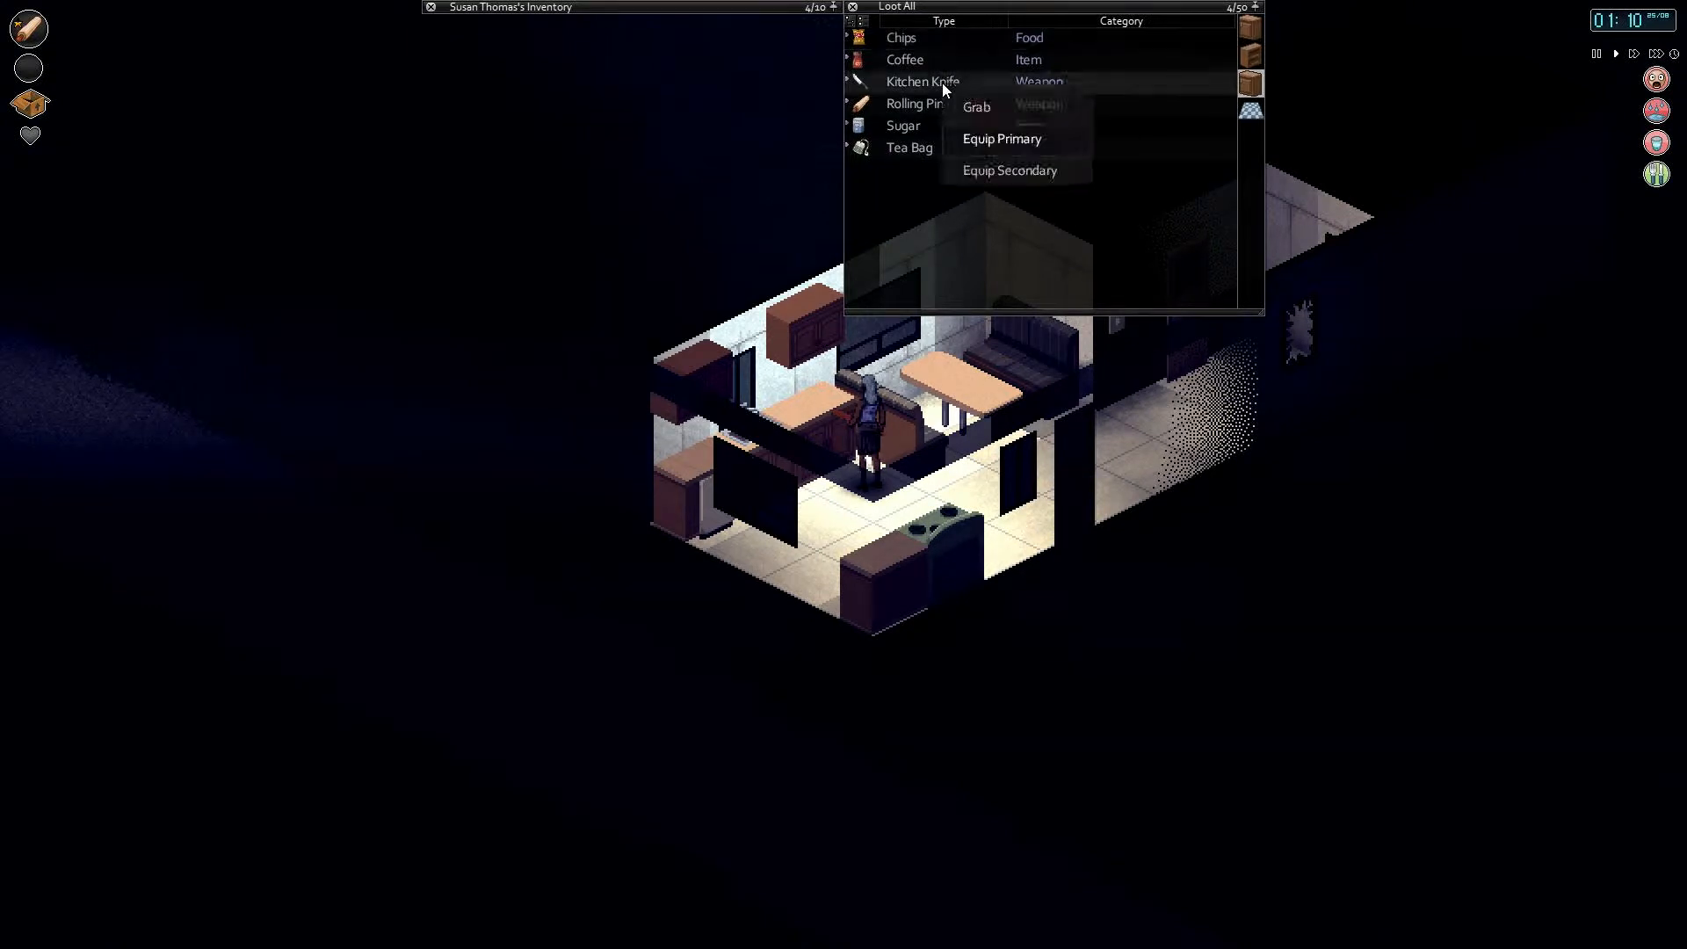
left_click(999, 137)
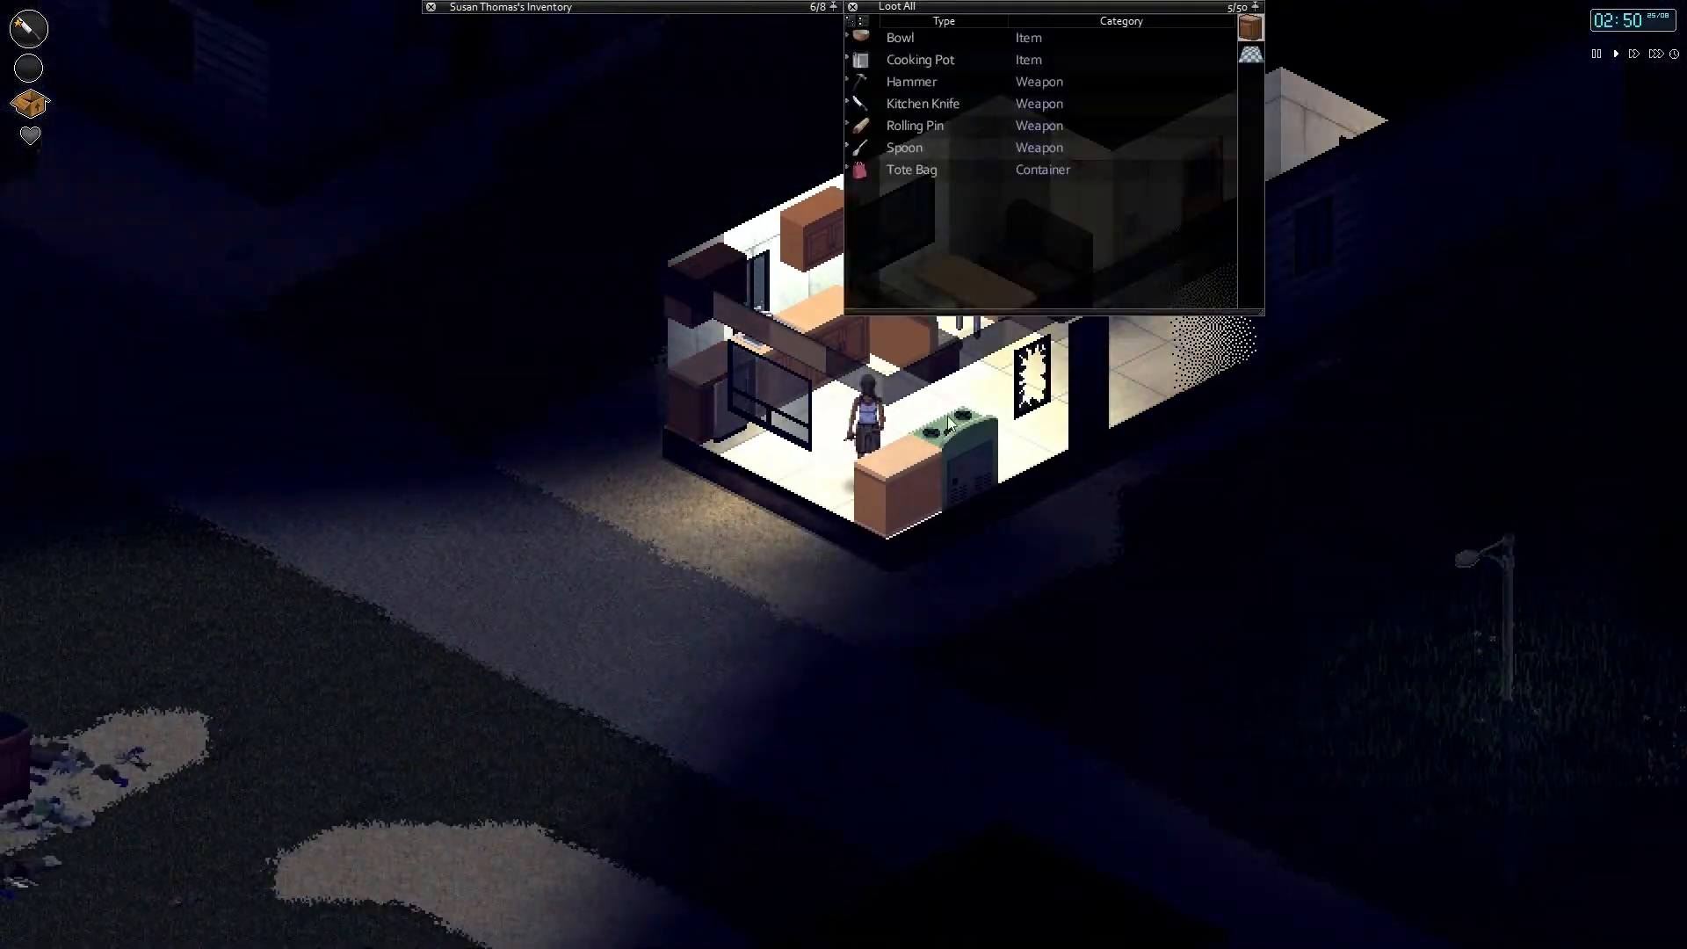
mouse_move(910, 82)
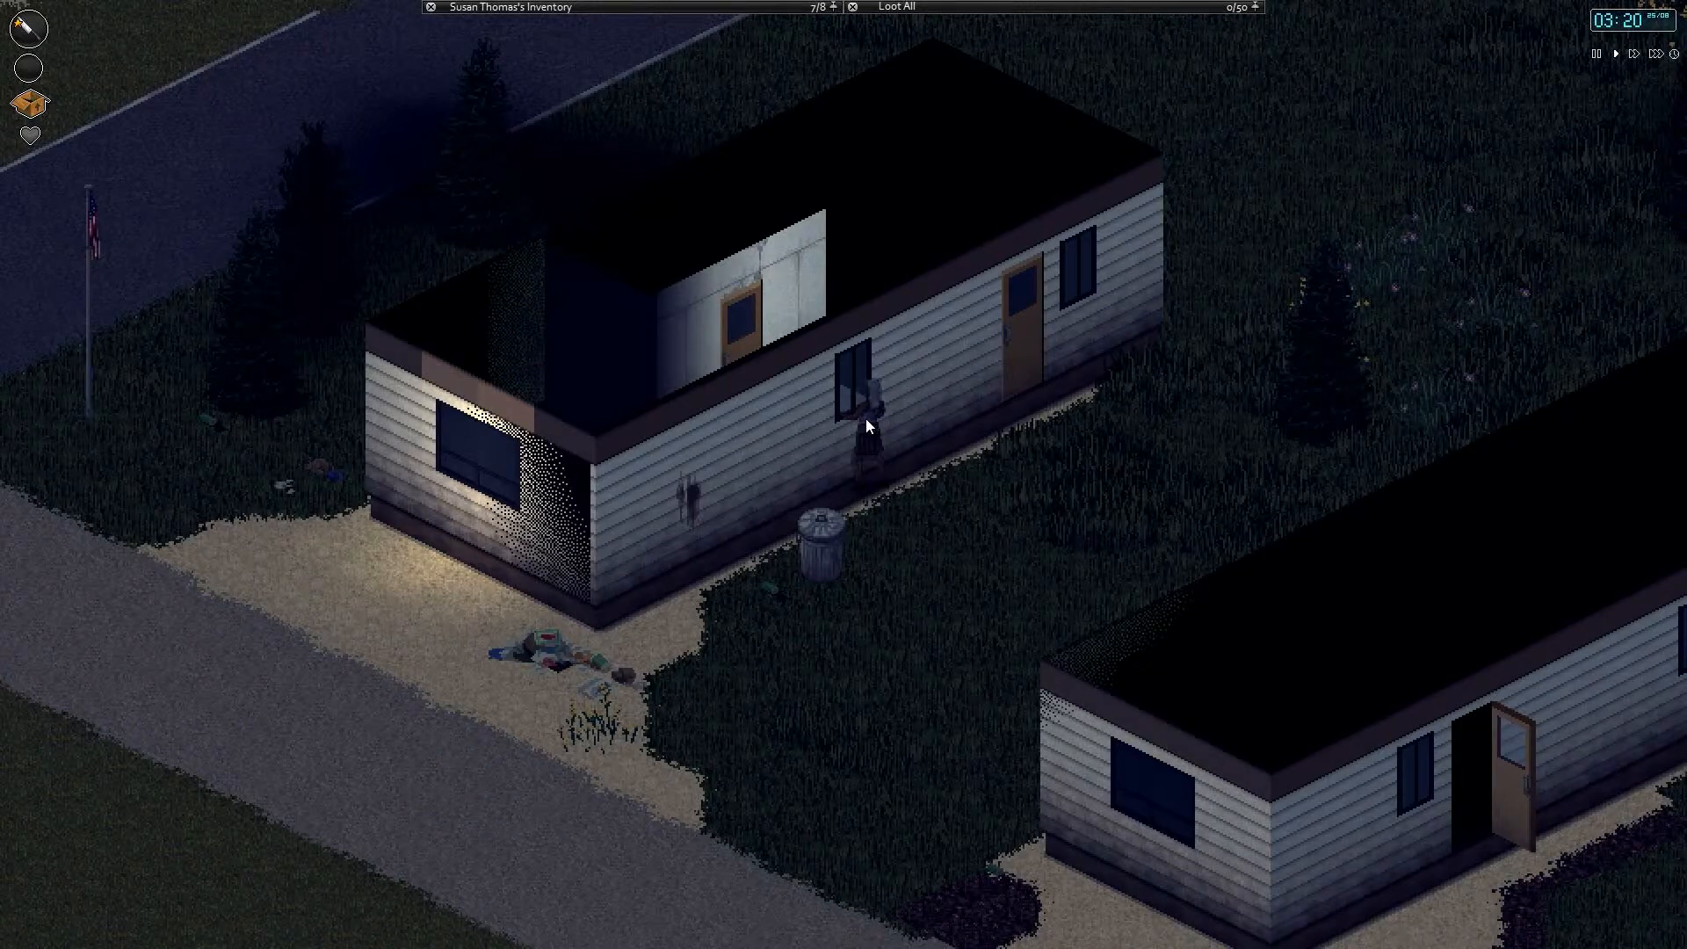
Step: Bring up the actions for the trailer window to get inside
right_click(860, 410)
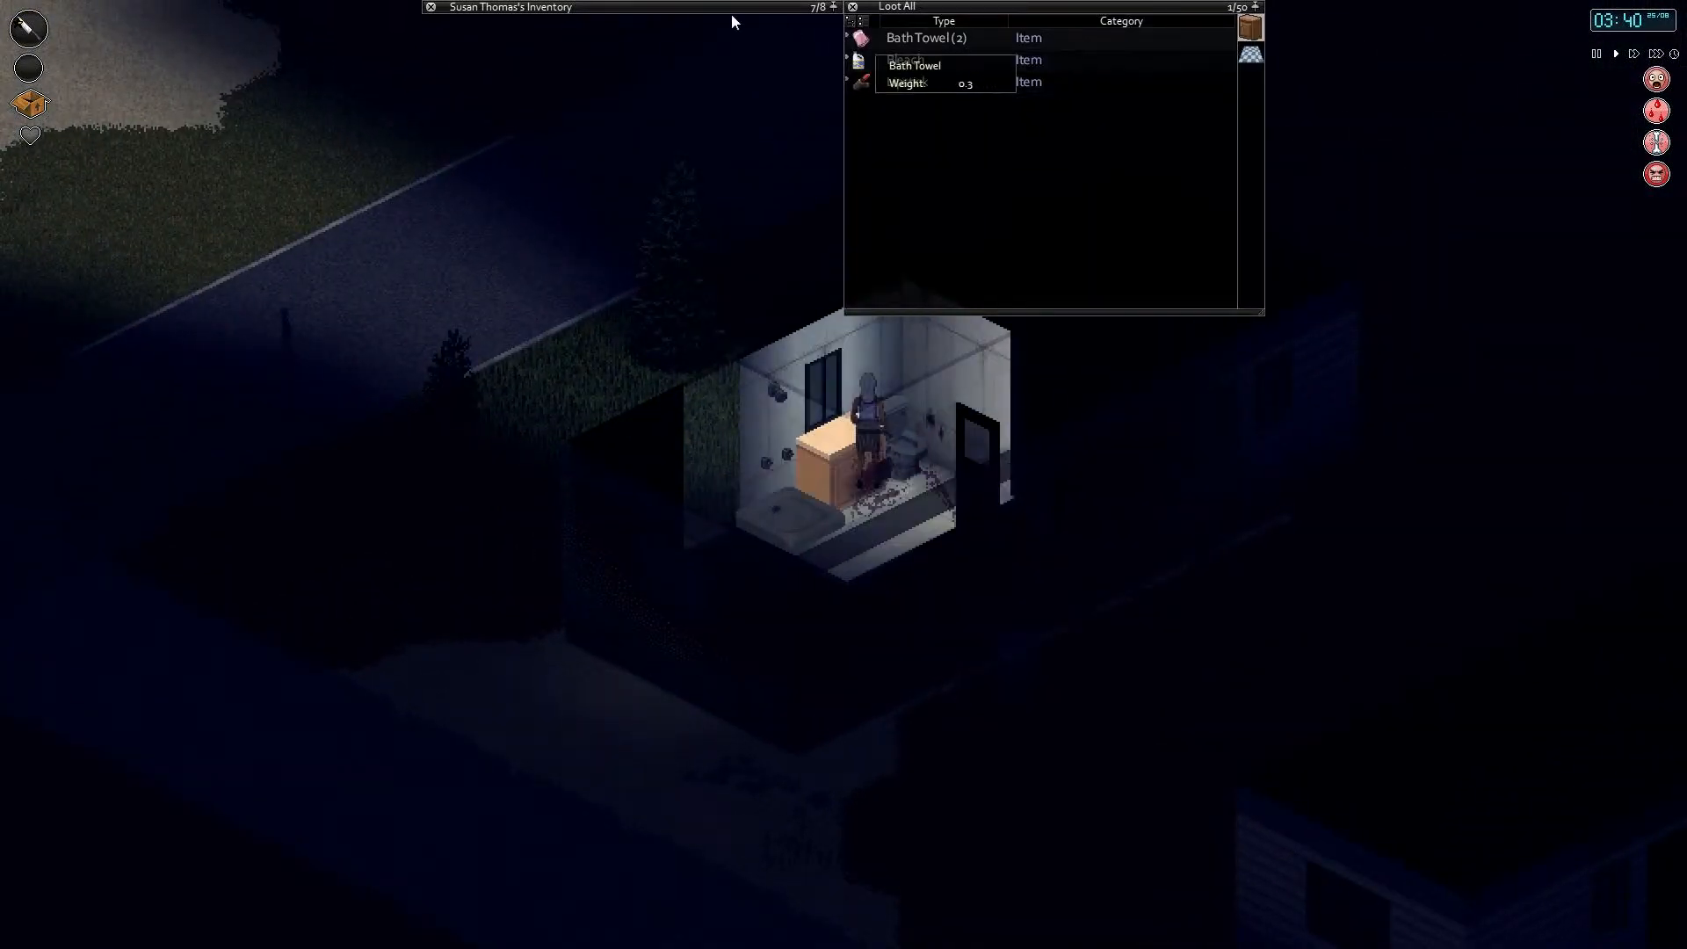
Step: Rip a sheet into bandages from the inventory context menu
right_click(487, 148)
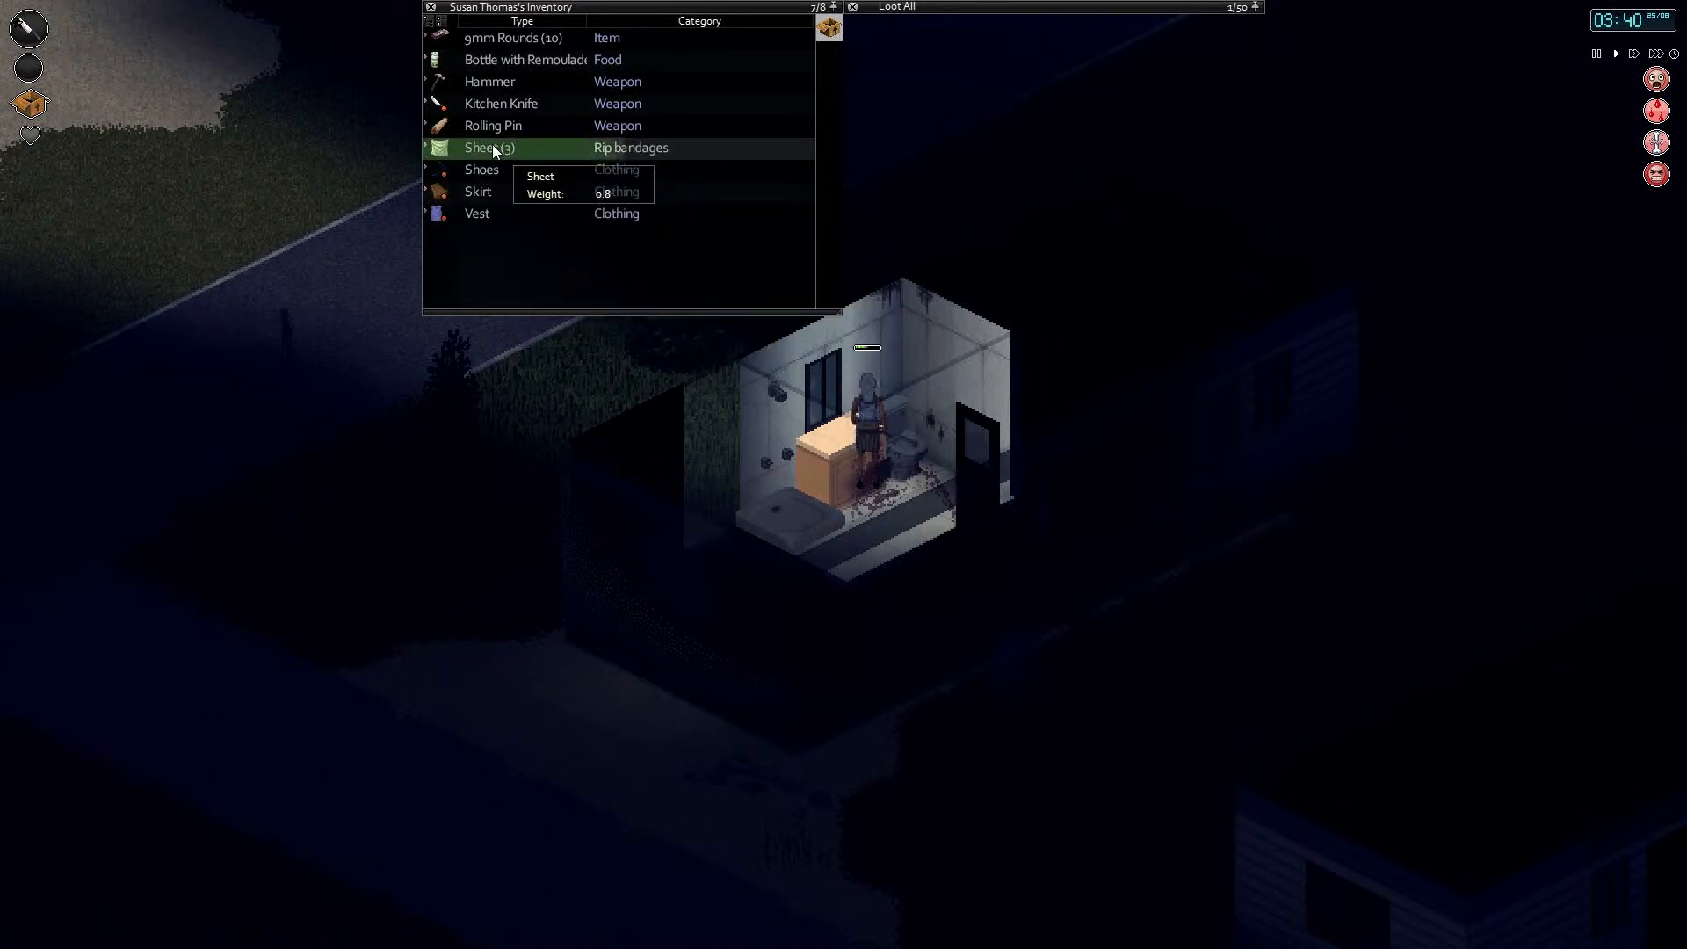
right_click(490, 147)
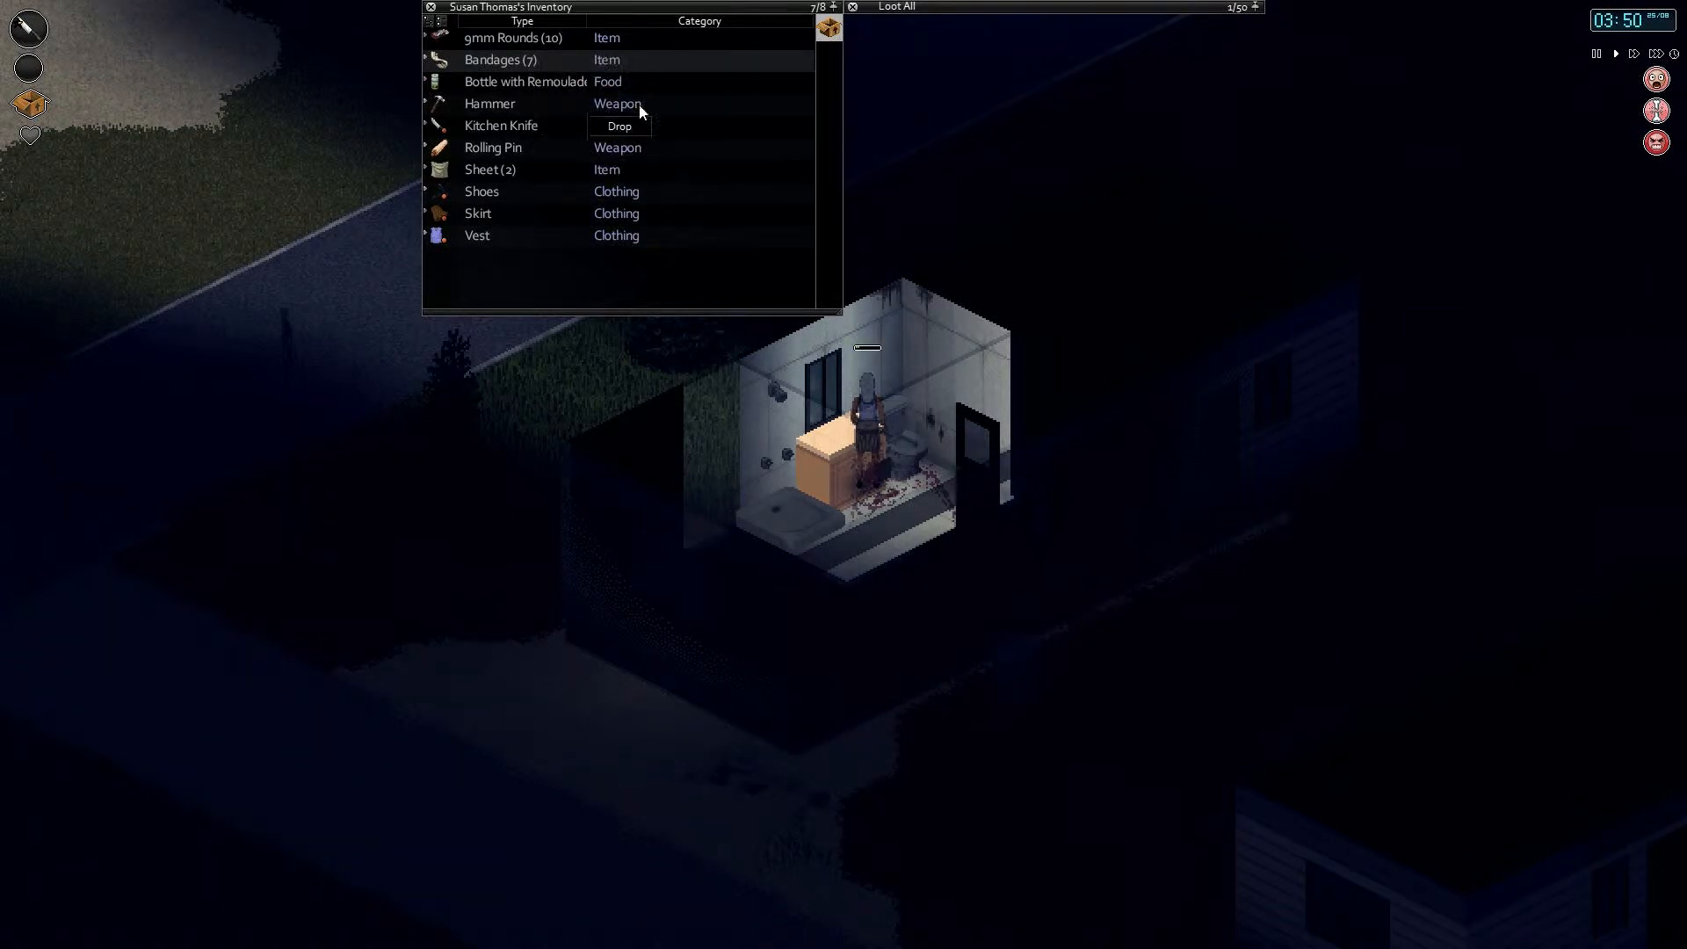
mouse_move(499, 65)
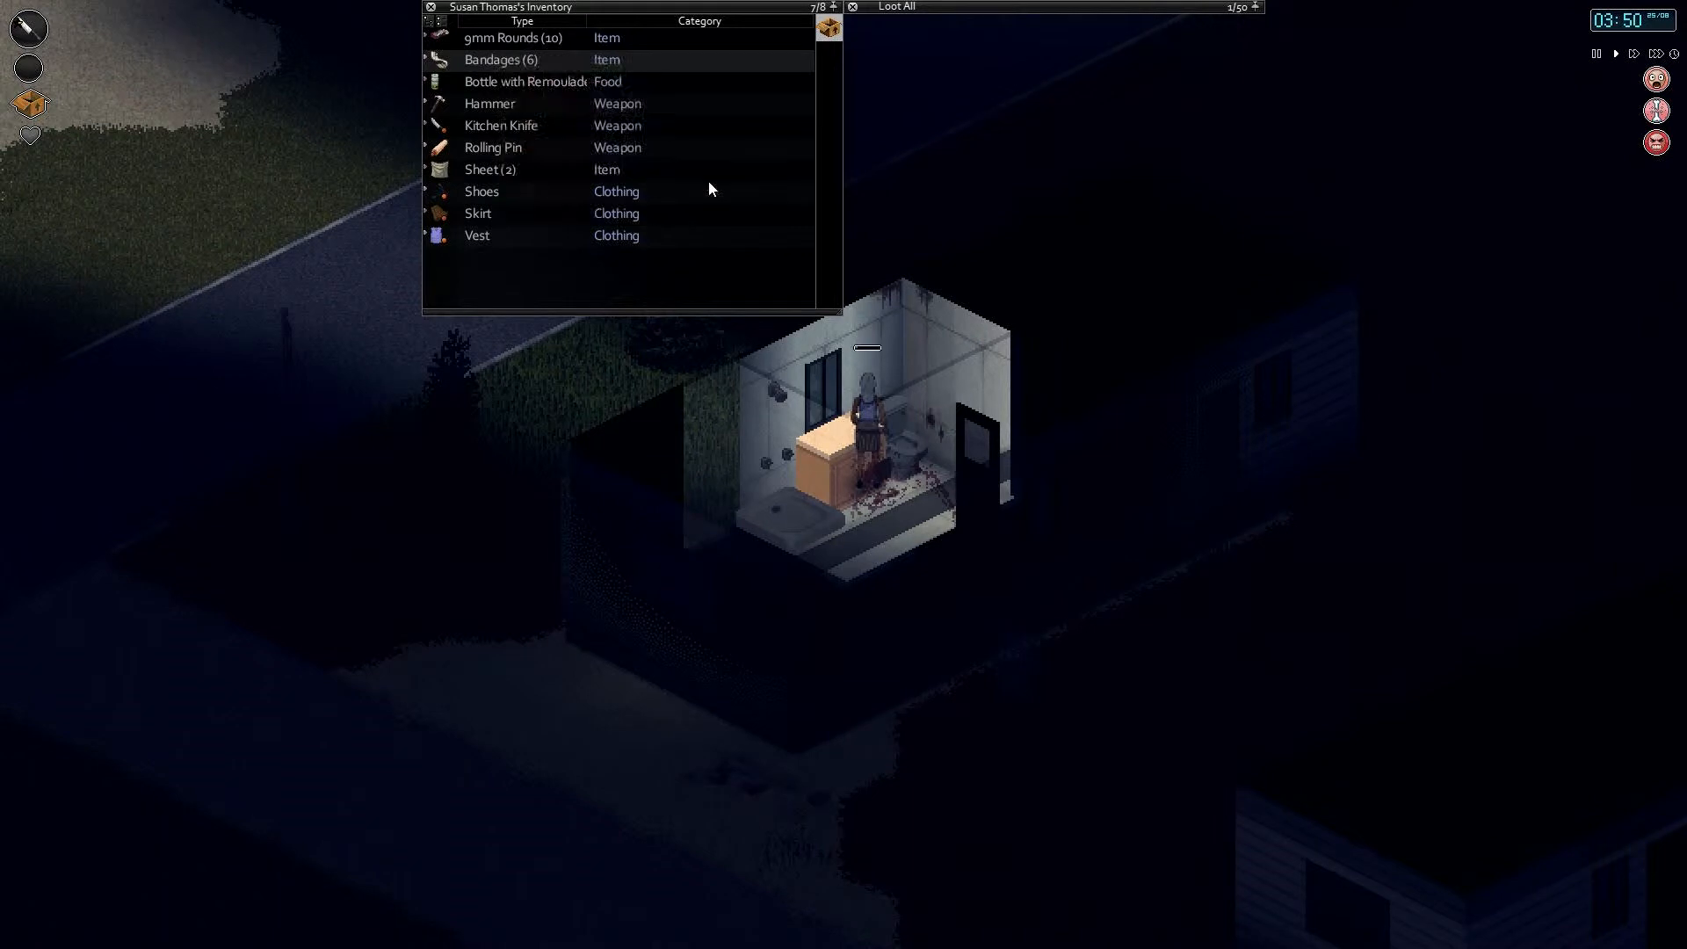
mouse_move(524, 90)
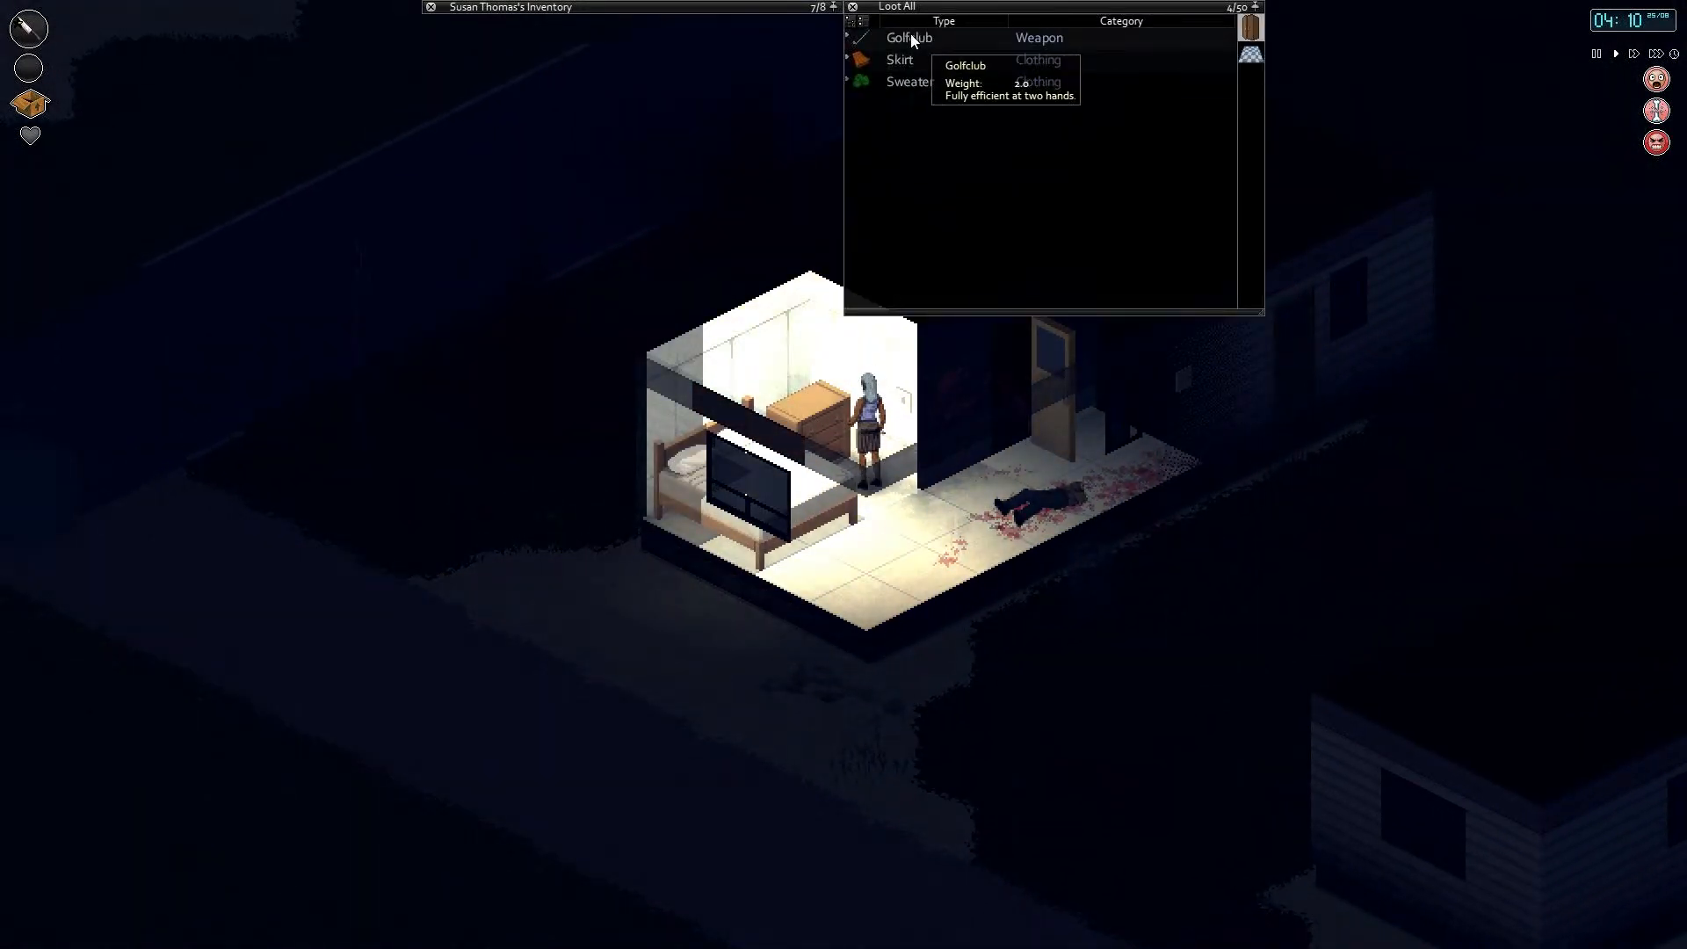
Step: Transfer the golf club from the bedroom dresser into Susan's inventory
left_click(910, 37)
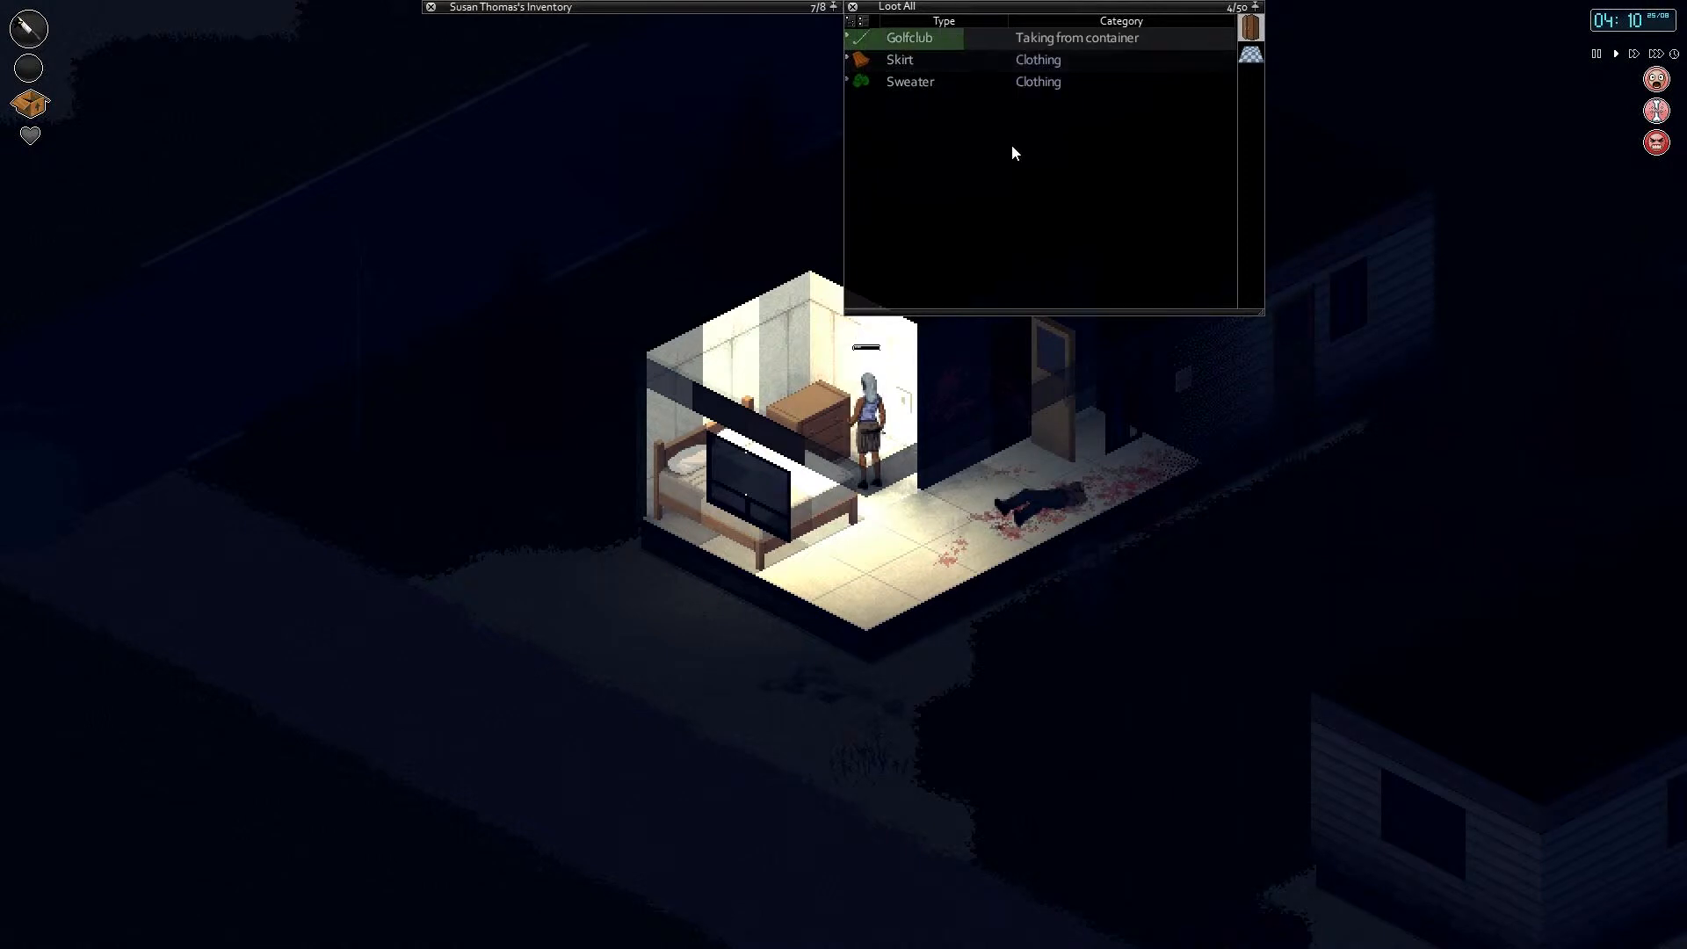
left_click(894, 7)
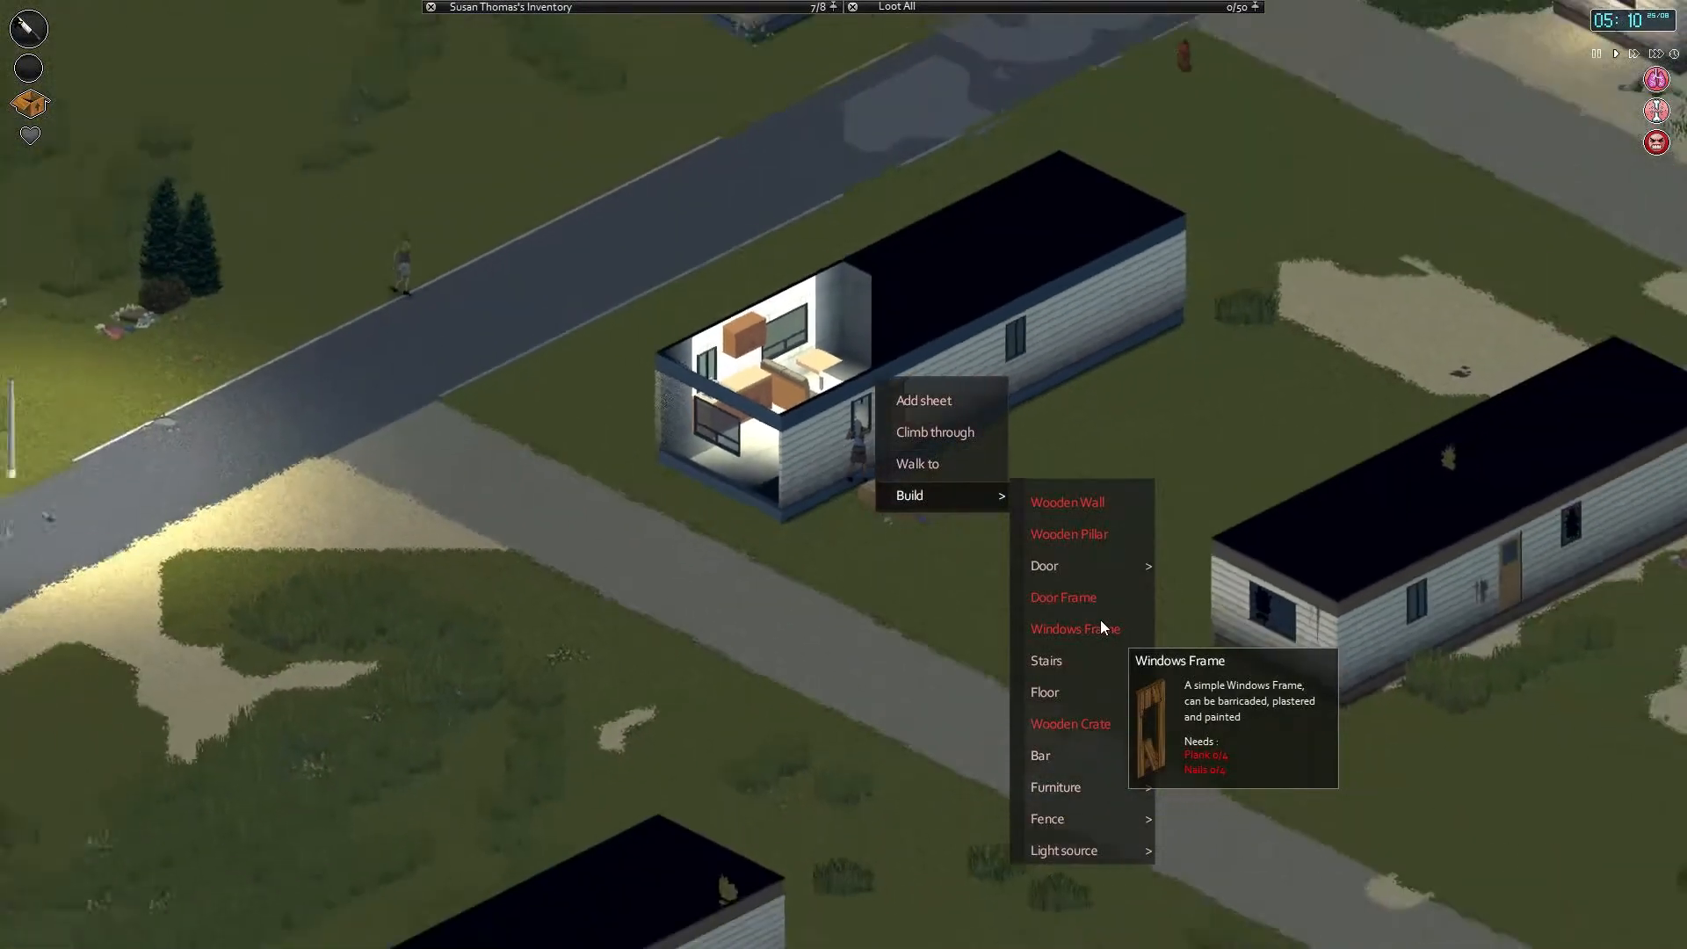
mouse_move(1038, 755)
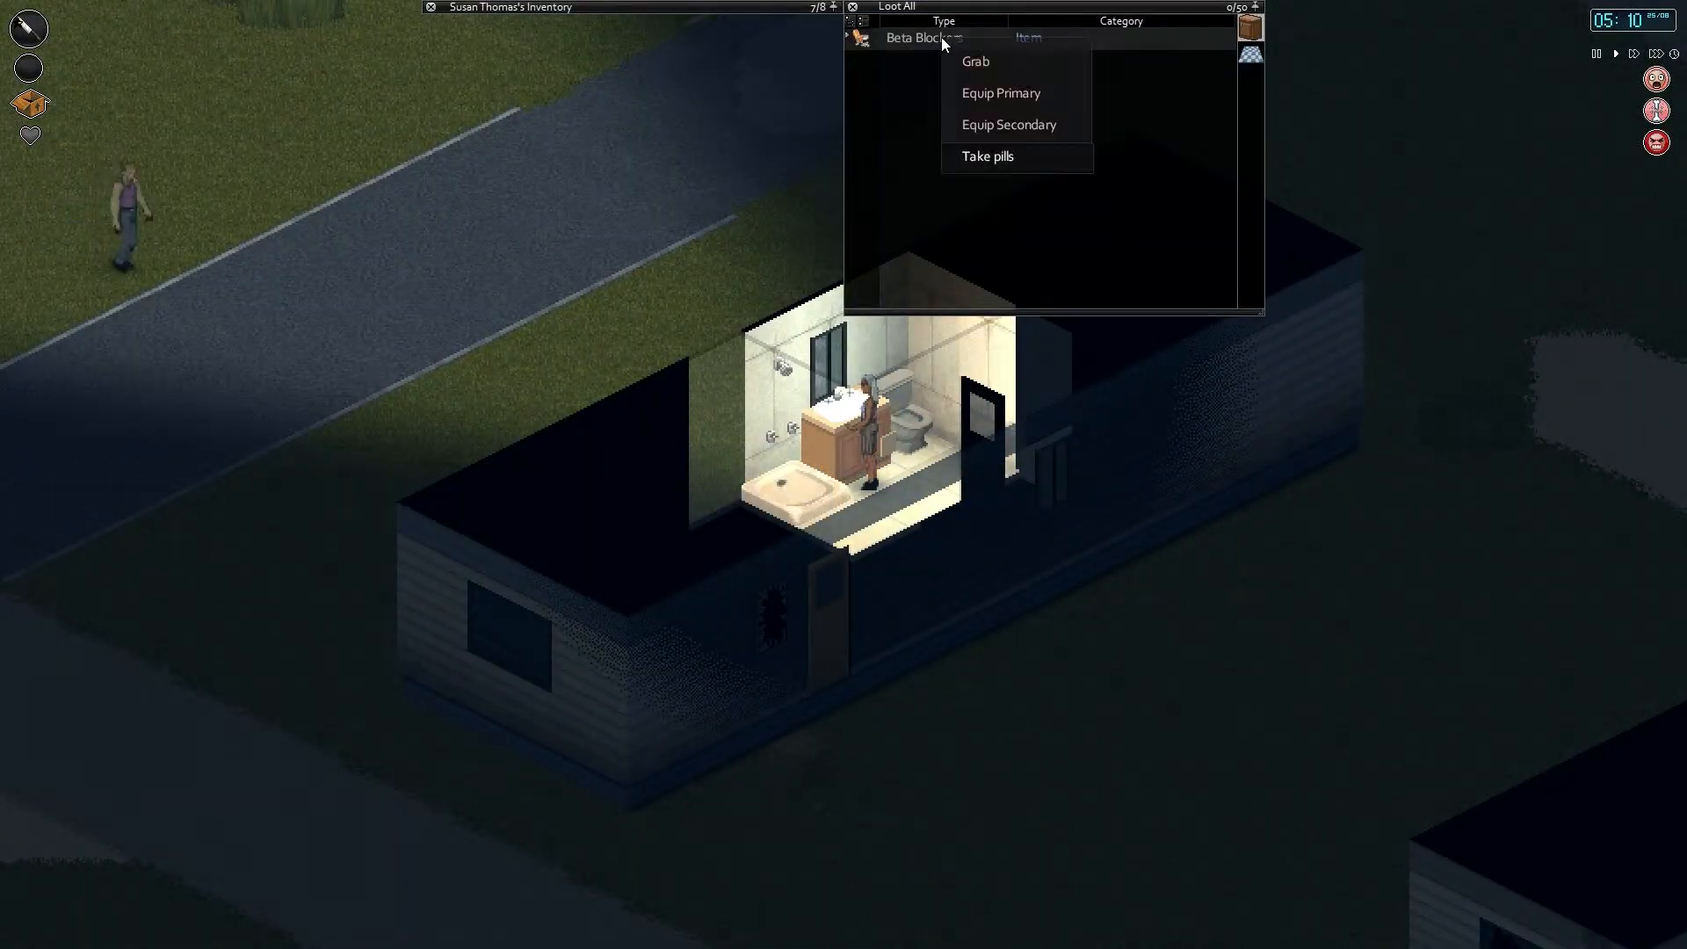
Step: Take the Beta Blockers pills from the trailer's bathroom cabinet
left_click(986, 156)
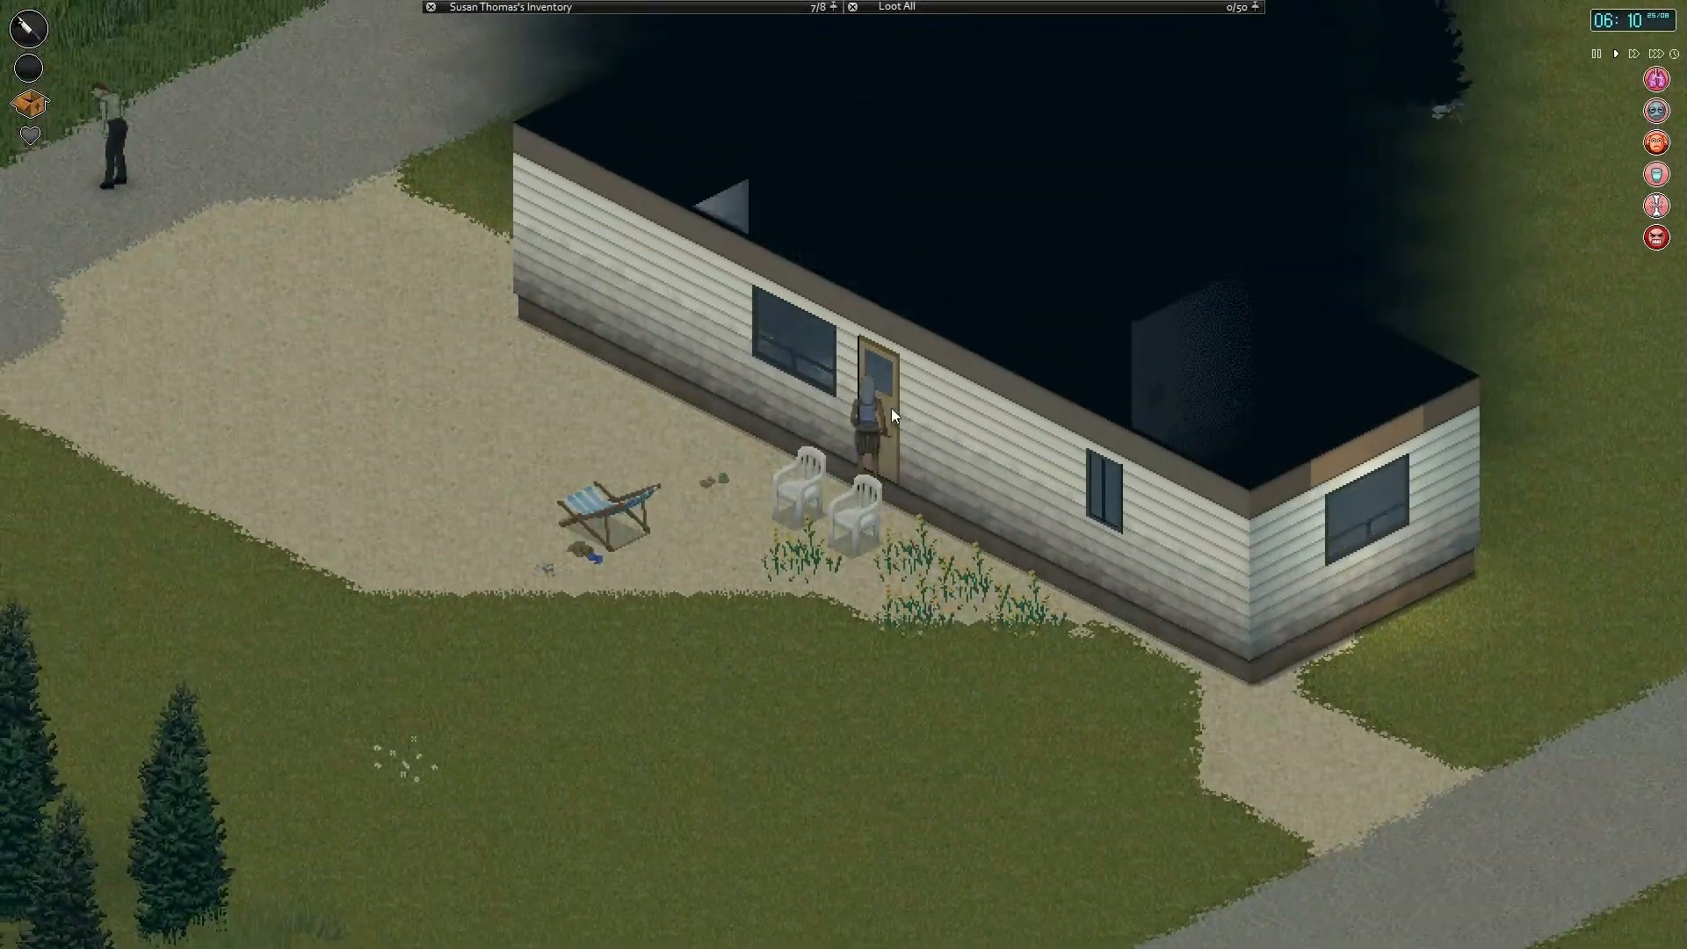
Step: Smash the trailer's front window beside the door
right_click(890, 415)
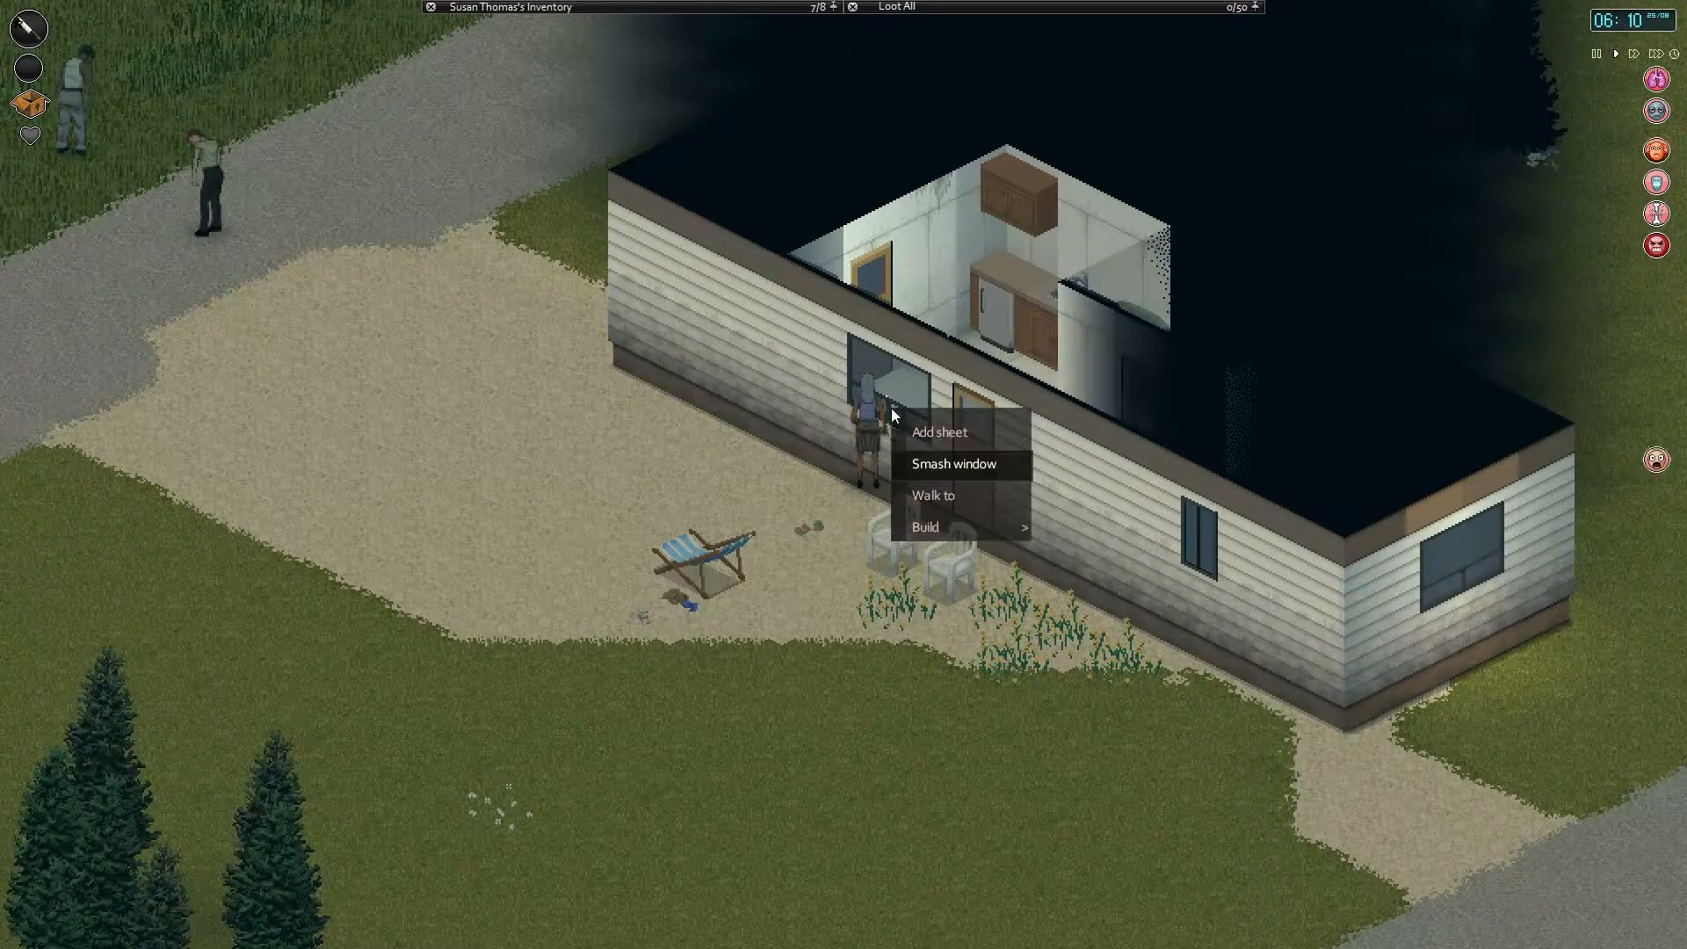
left_click(952, 464)
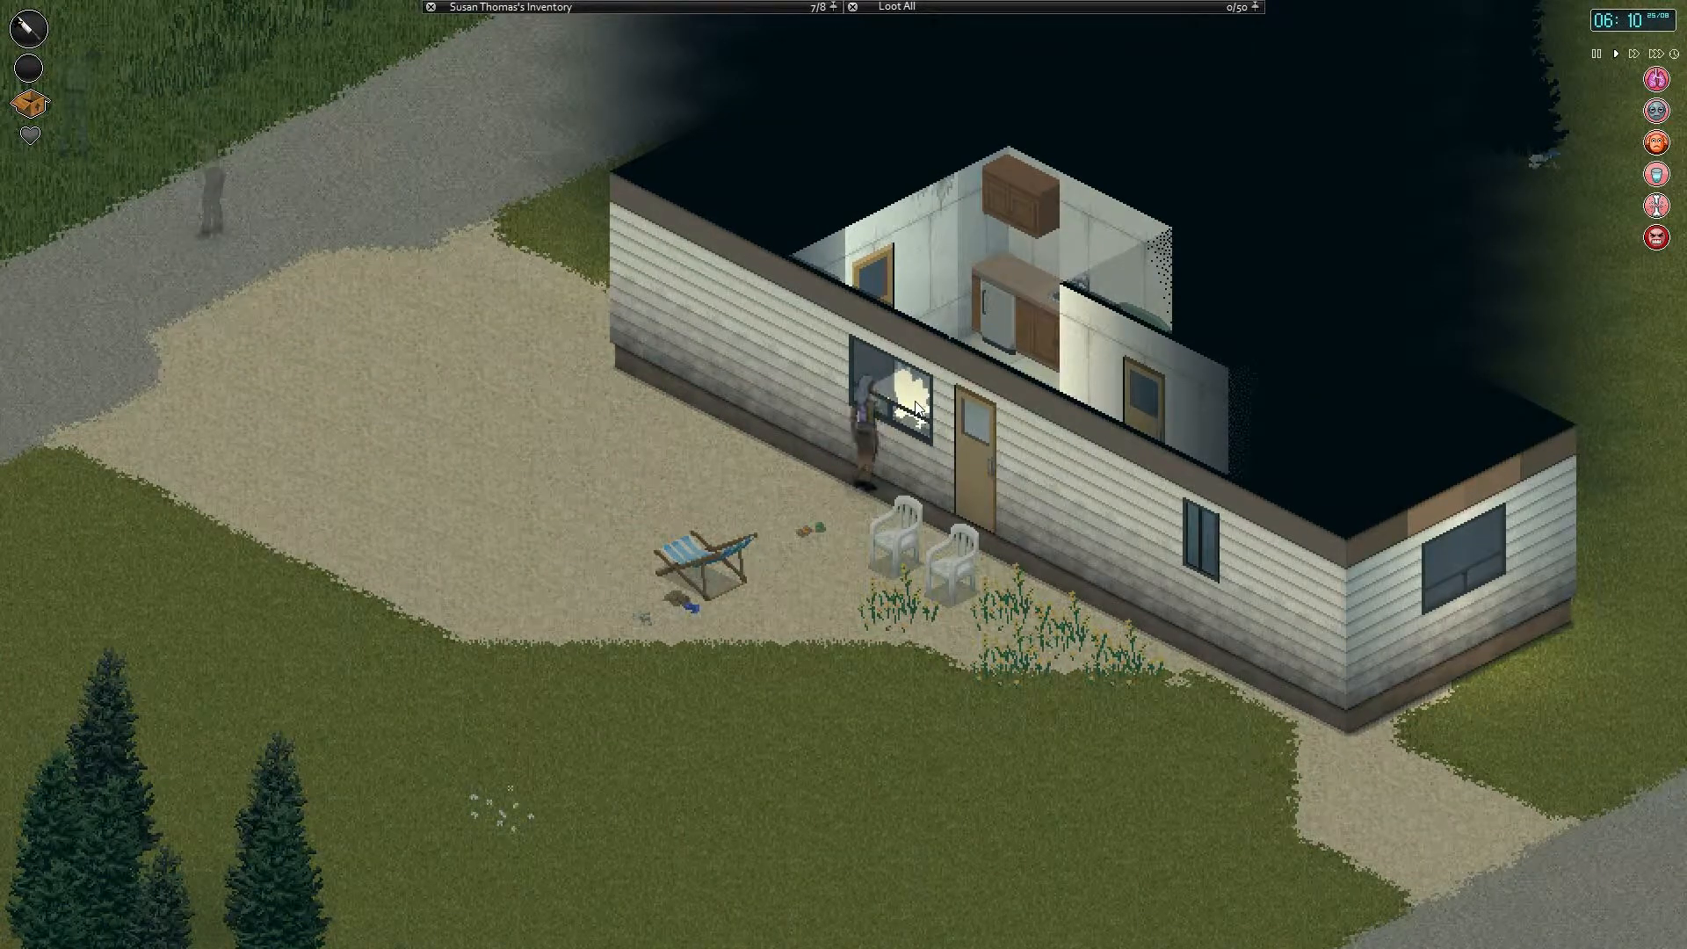